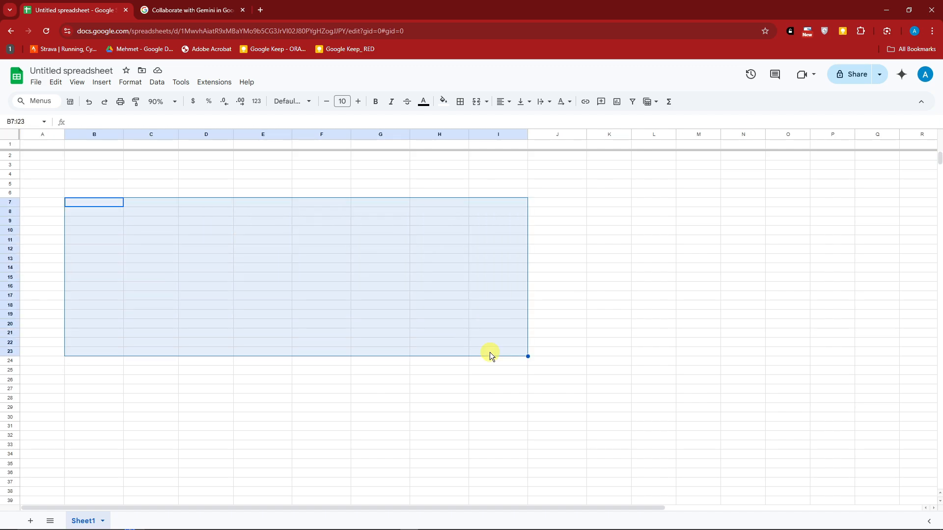
mouse_move(486, 337)
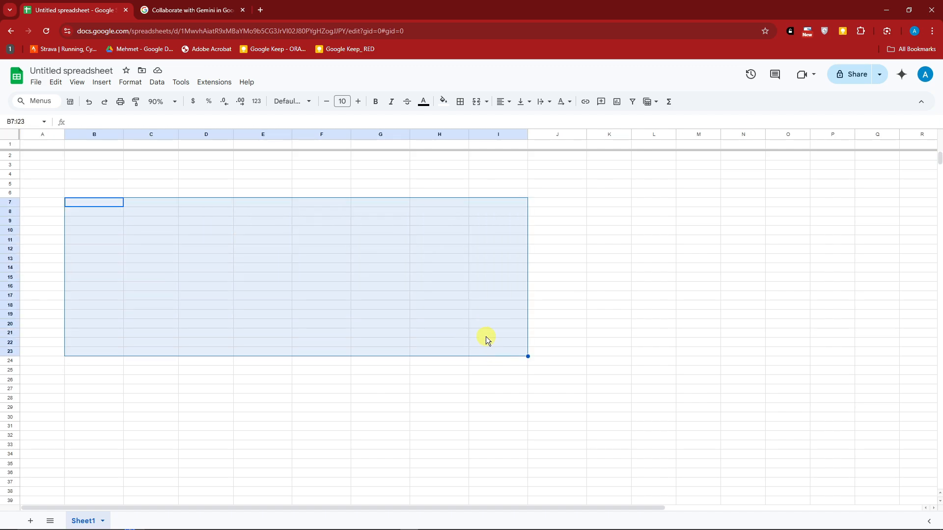
- Open the Gemini panel beside the empty sheet and browse its More suggestions list
left_click(654, 342)
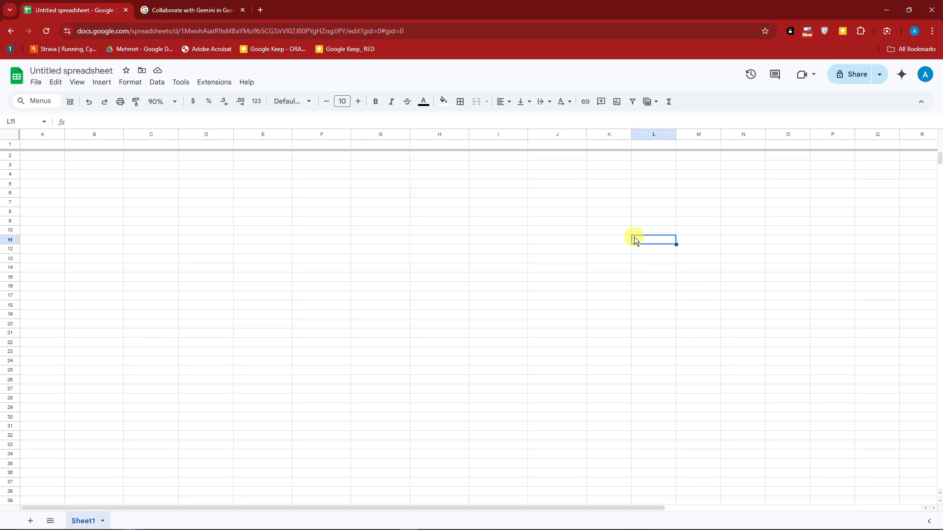
mouse_move(639, 249)
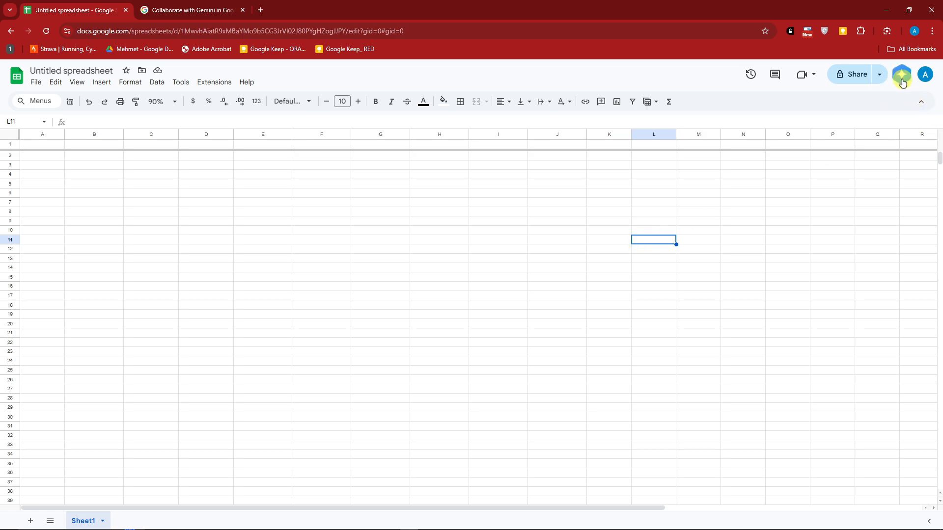
left_click(902, 74)
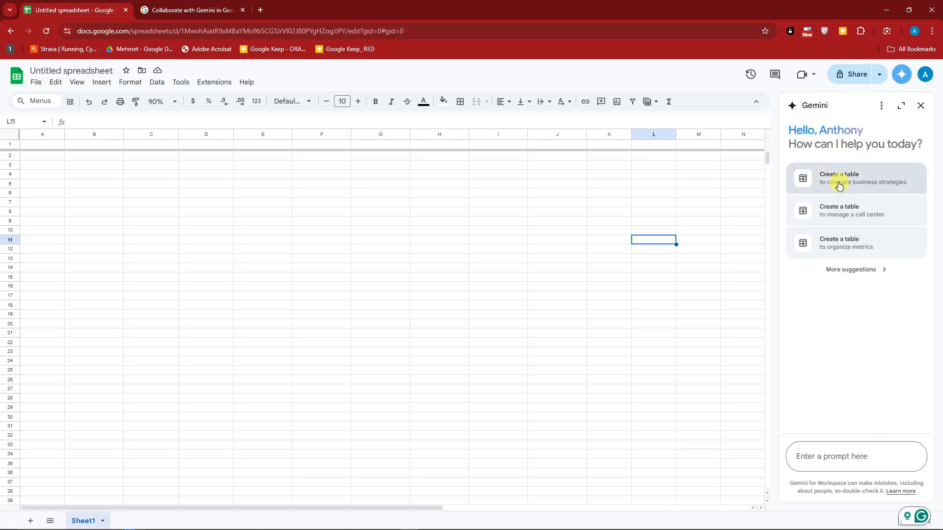
mouse_move(845, 191)
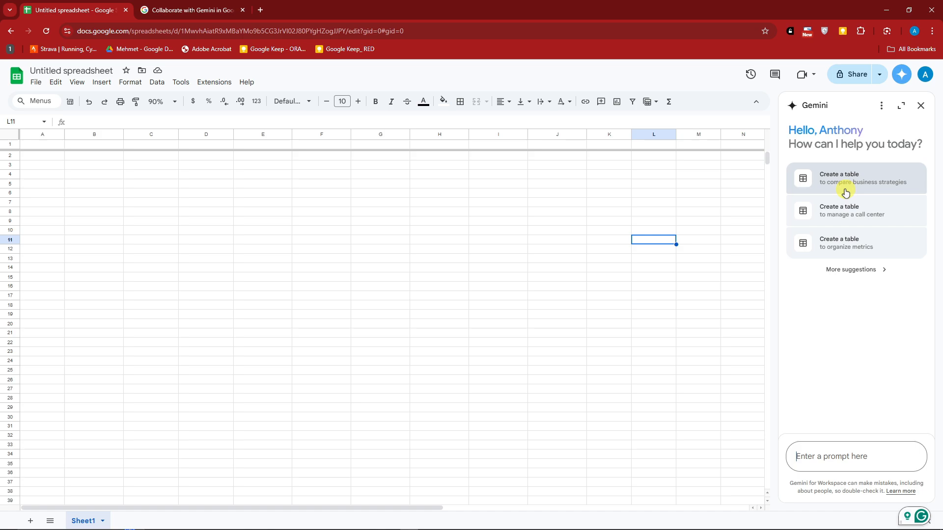
mouse_move(861, 222)
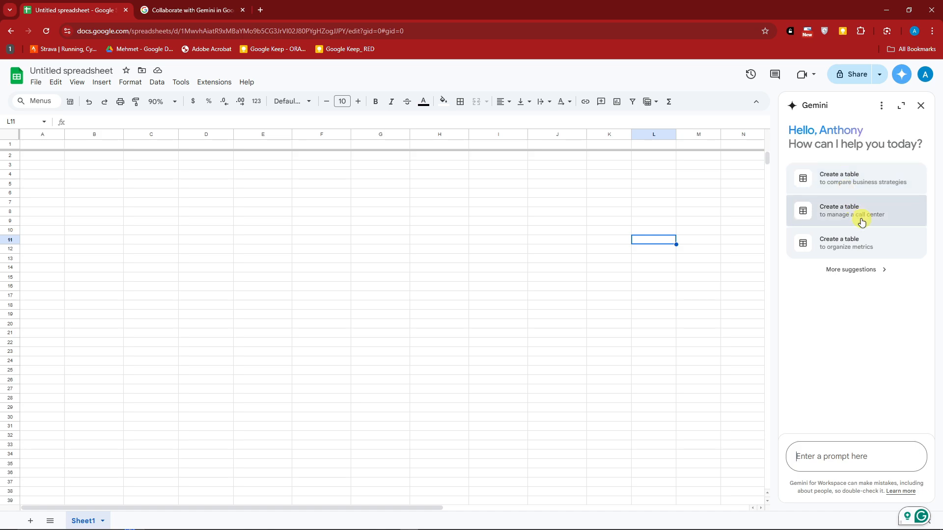
mouse_move(860, 237)
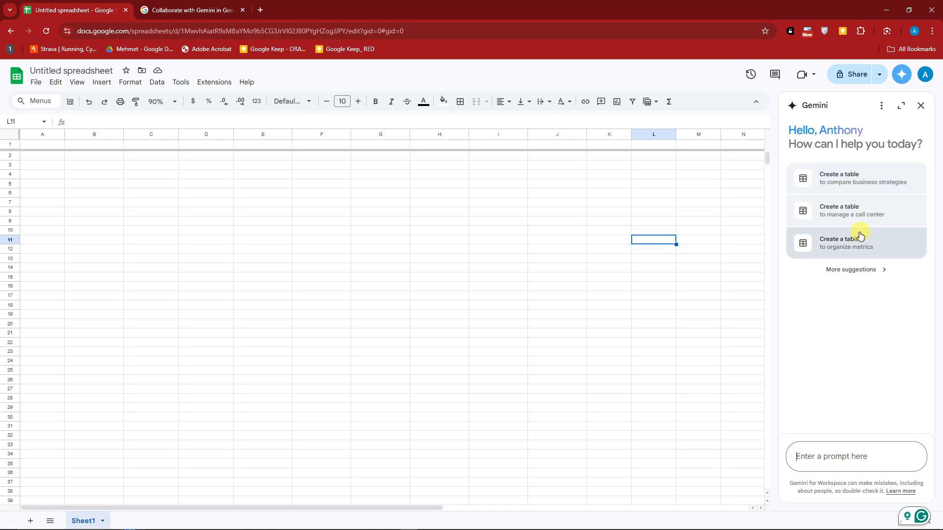
mouse_move(854, 270)
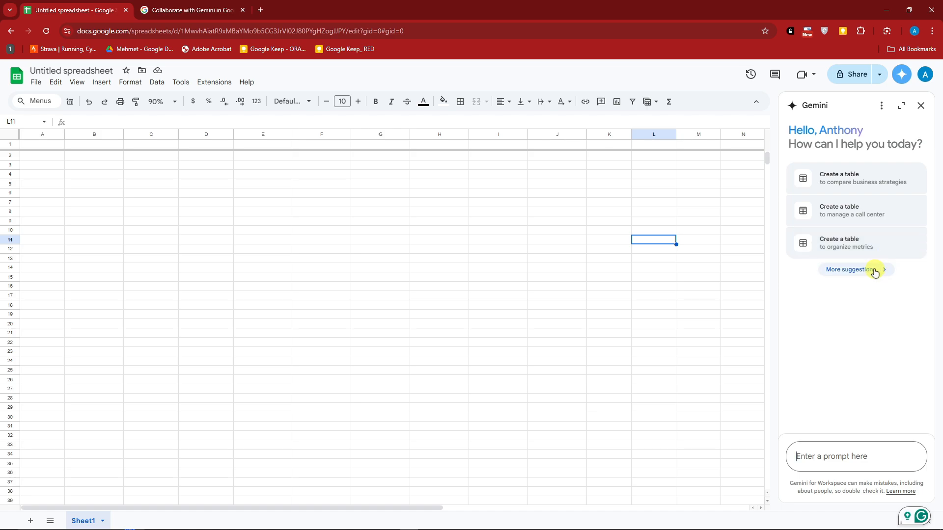
left_click(850, 270)
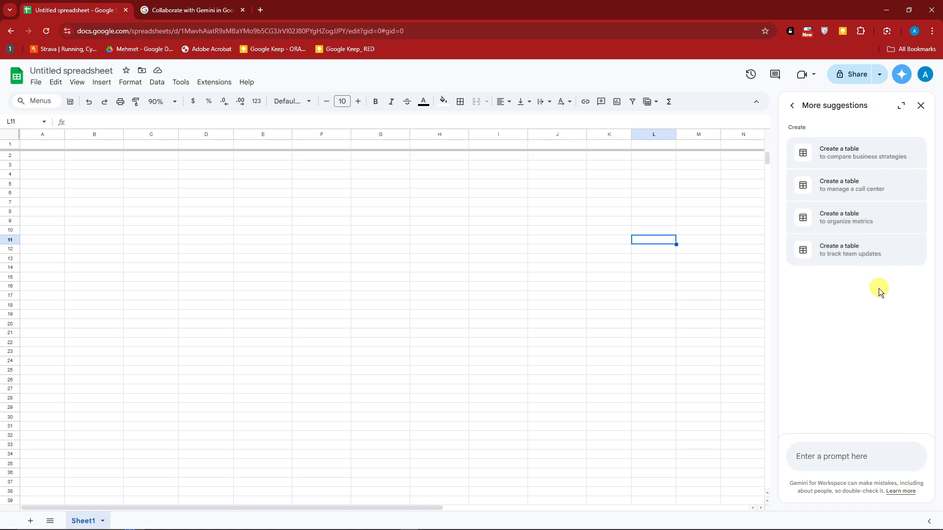
mouse_move(793, 105)
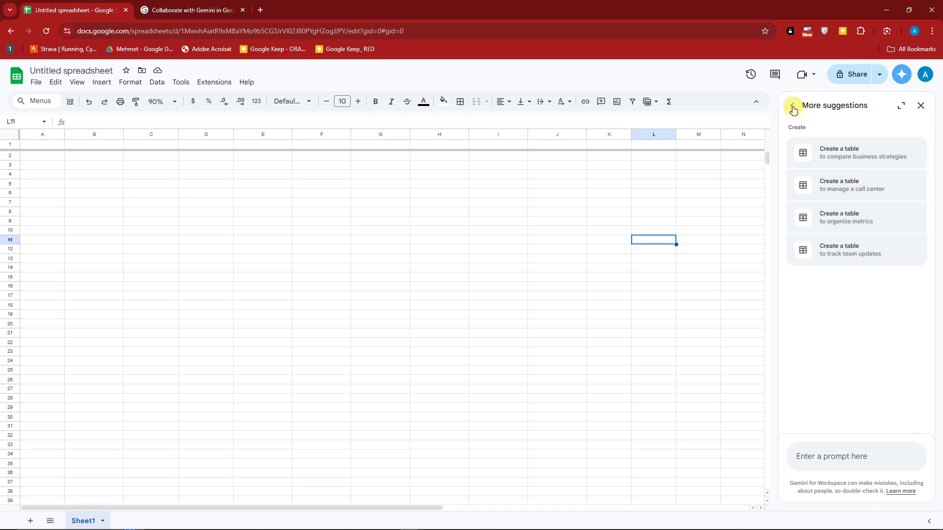
left_click(883, 105)
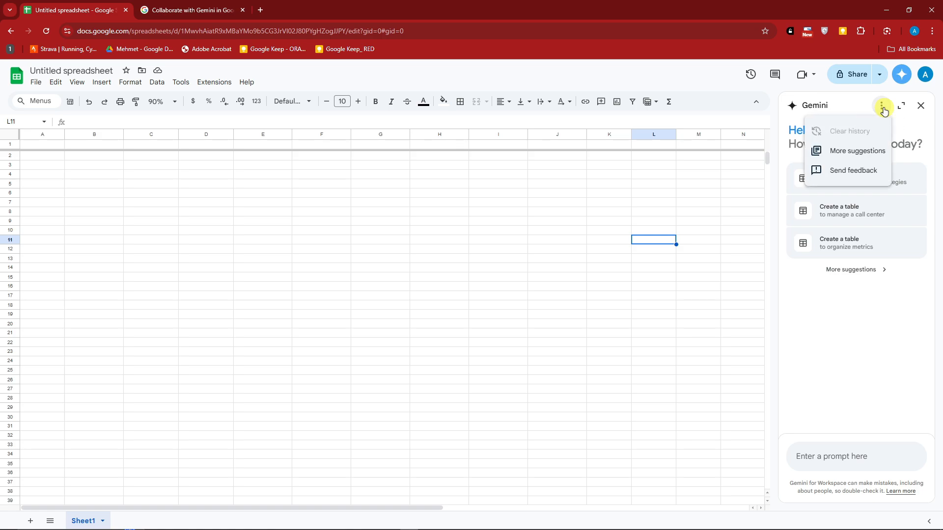
mouse_move(857, 151)
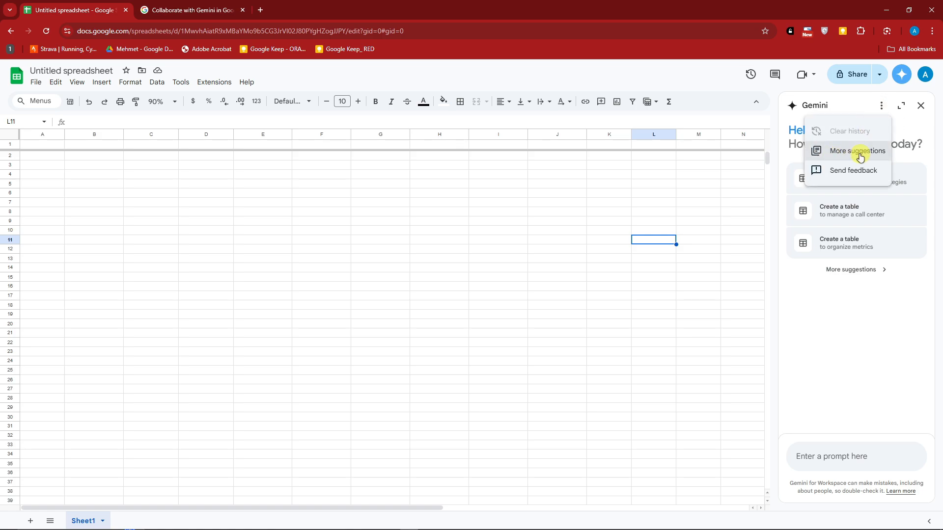
mouse_move(868, 173)
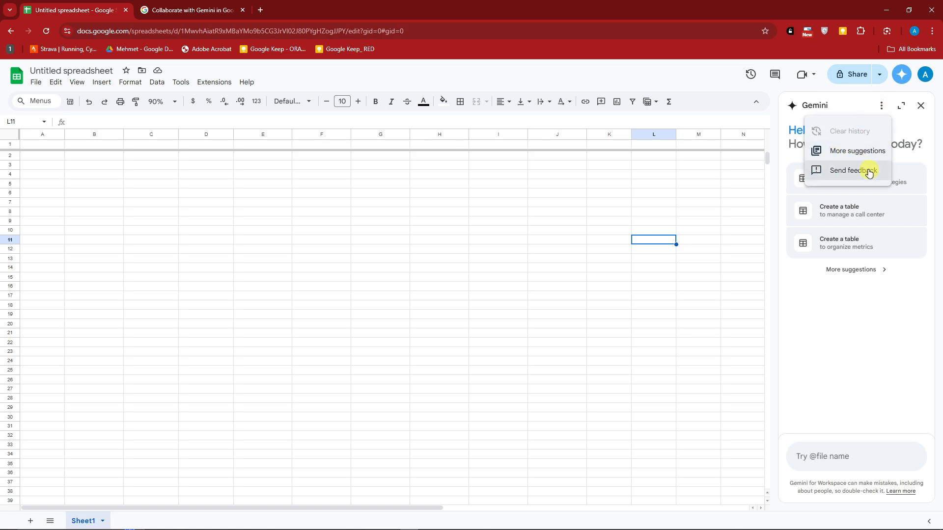
mouse_move(862, 131)
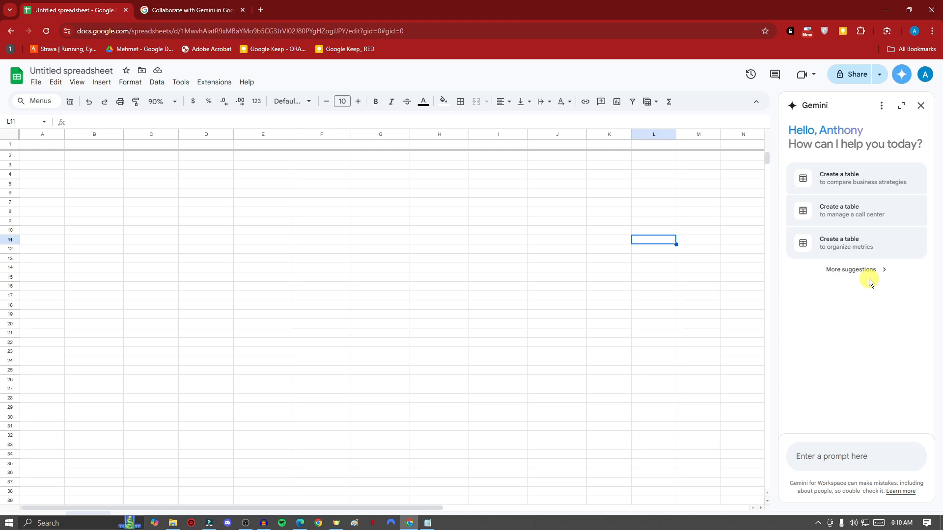
left_click(901, 105)
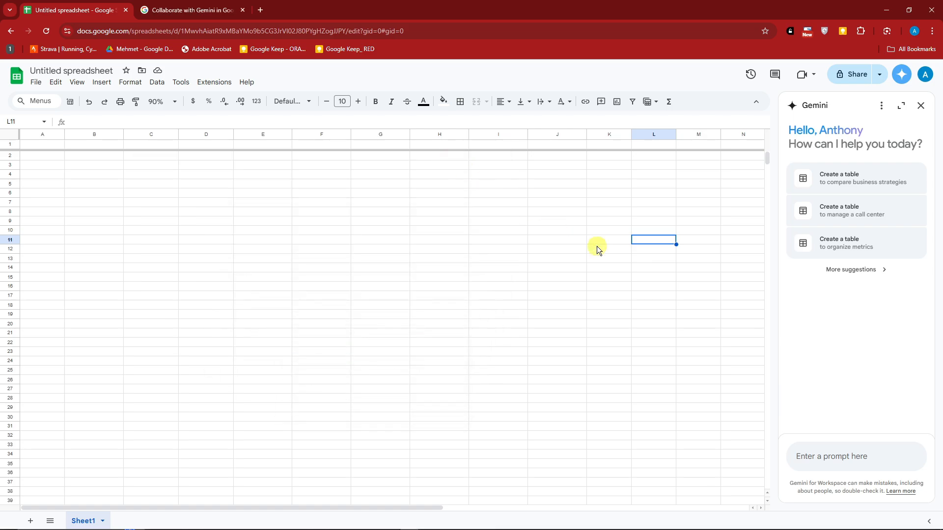
- Ask Gemini to create an inventory management table for a barbeque restaurant
type("Please create an inventory management table for a barbeque restaurant.")
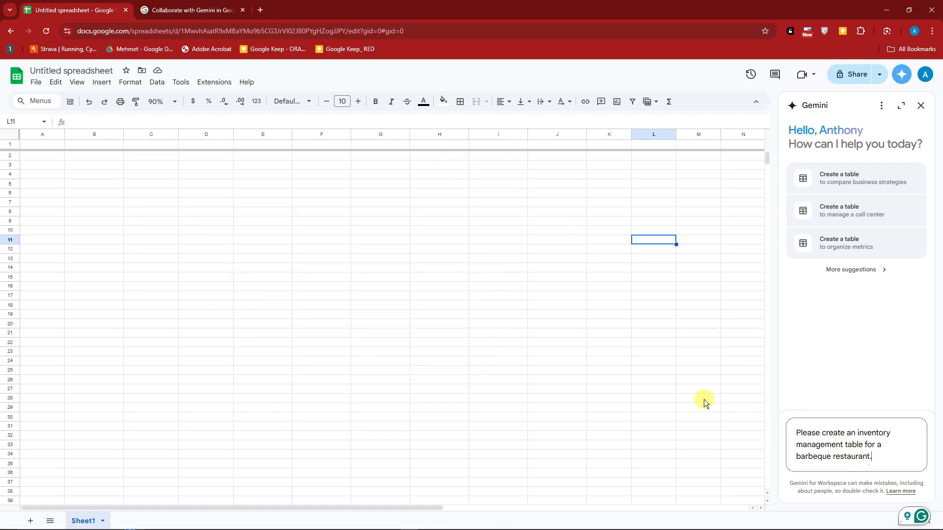
mouse_move(702, 401)
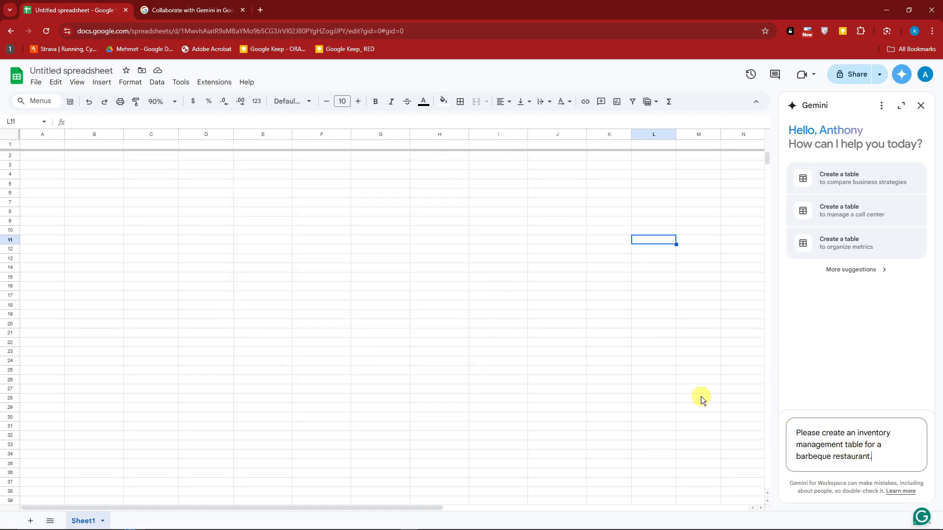
key("Return")
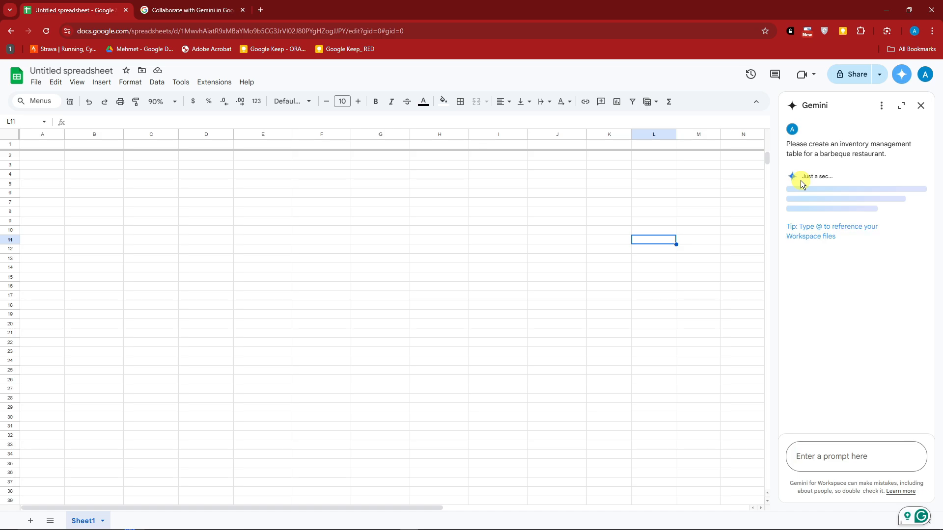
mouse_move(822, 194)
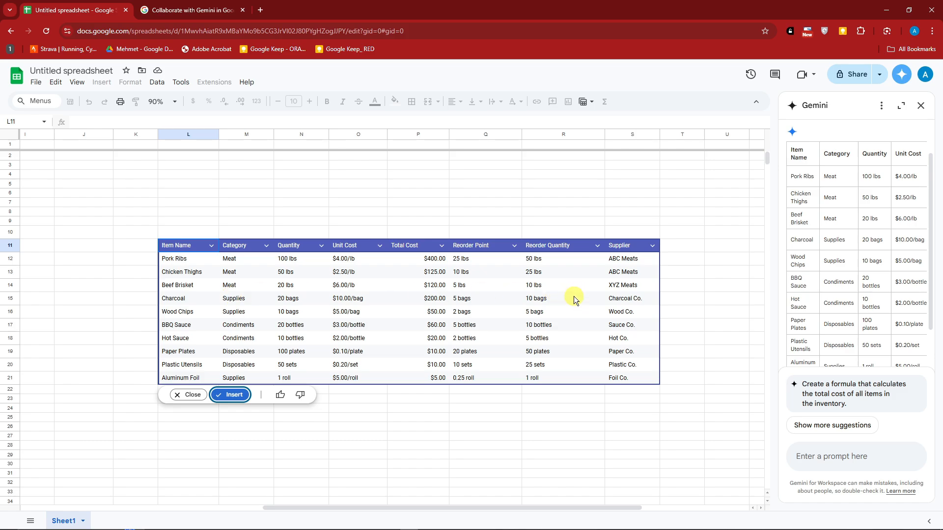
mouse_move(230, 395)
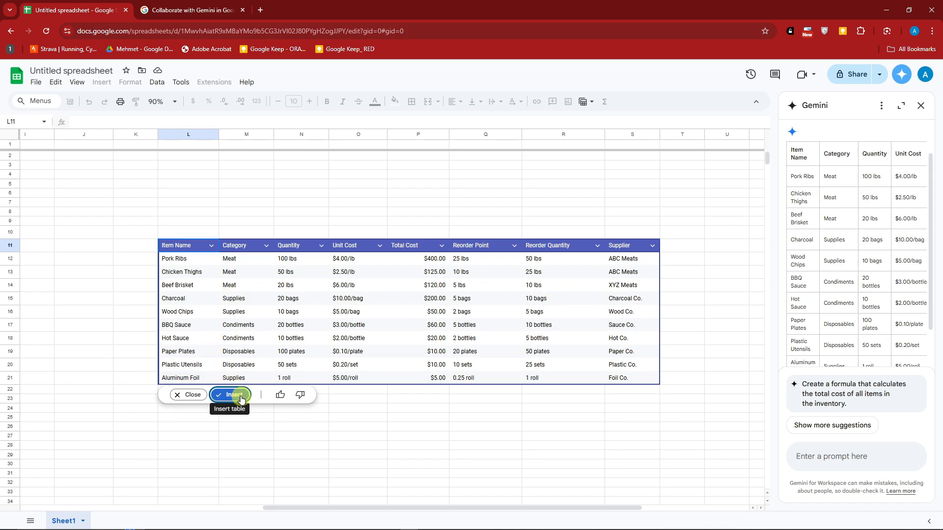
mouse_move(189, 395)
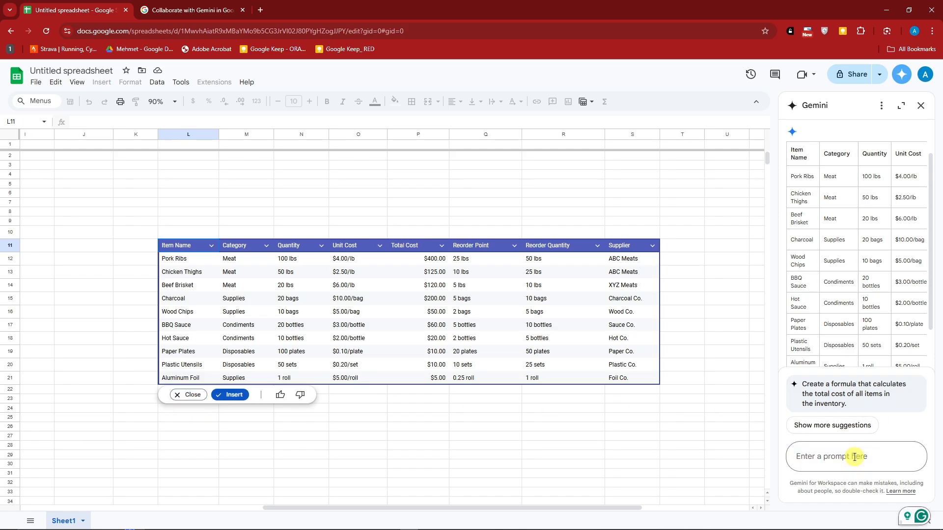
- Ask Gemini: 'Please change the currency into euros' for the inventory table
type("P")
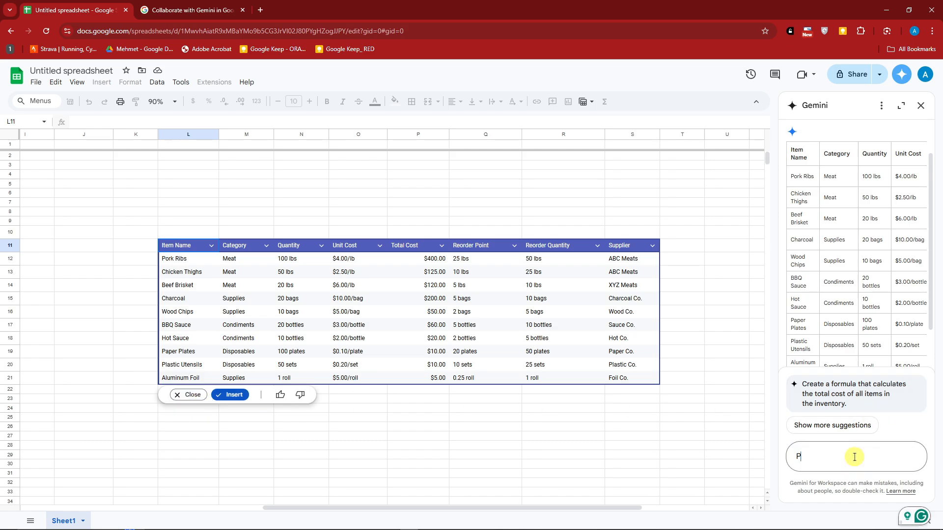
type("Please change")
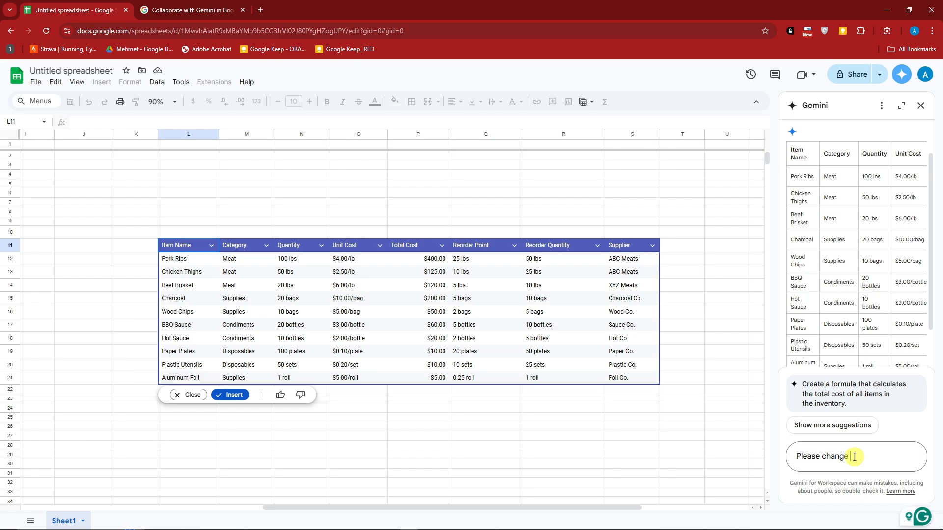
type("the currenc")
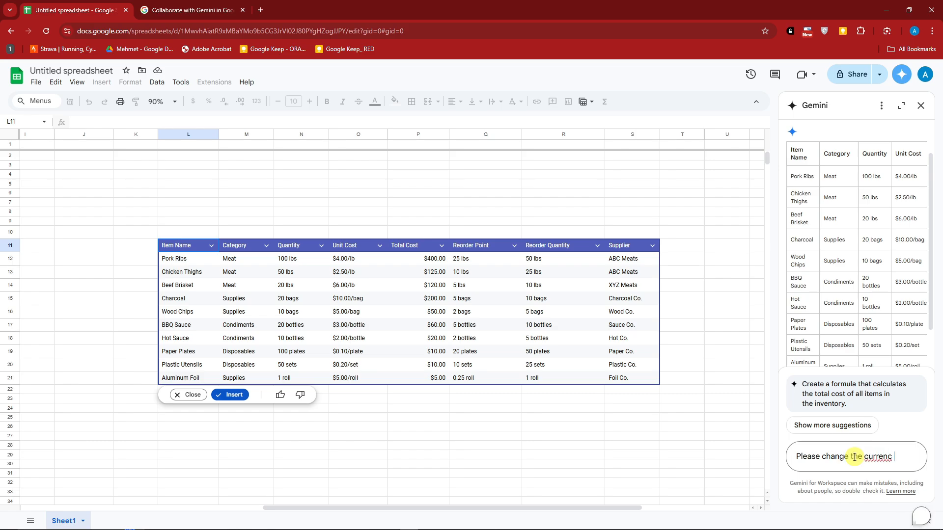
type("into euros")
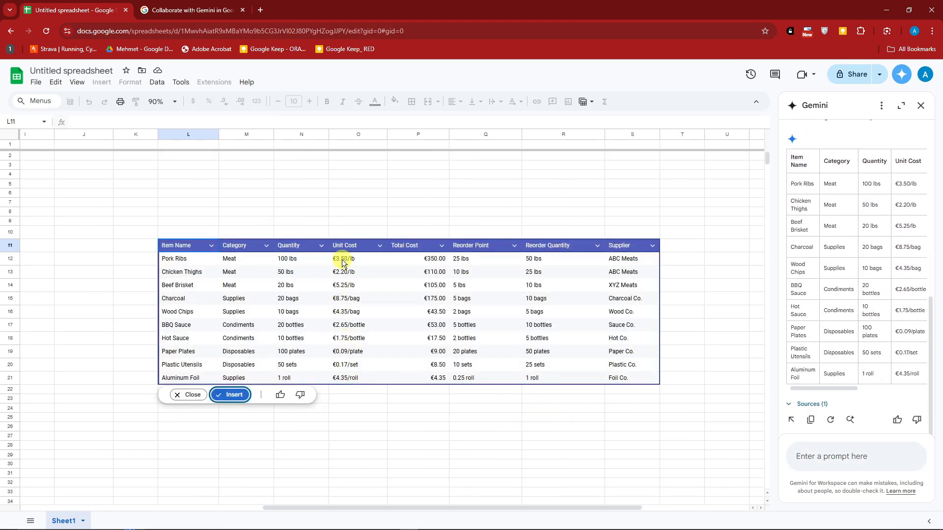
- Insert the euro-priced inventory table into the sheet and close the Gemini panel
left_click(230, 394)
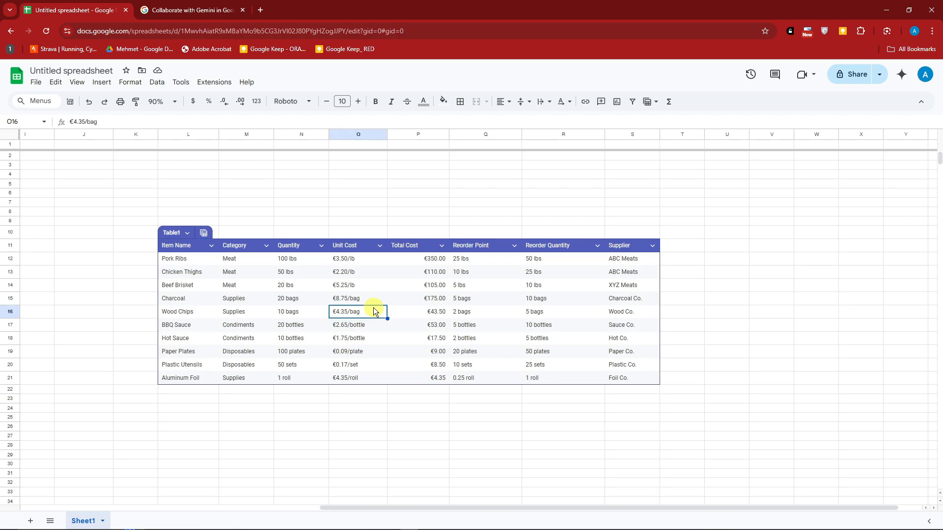
left_click(900, 74)
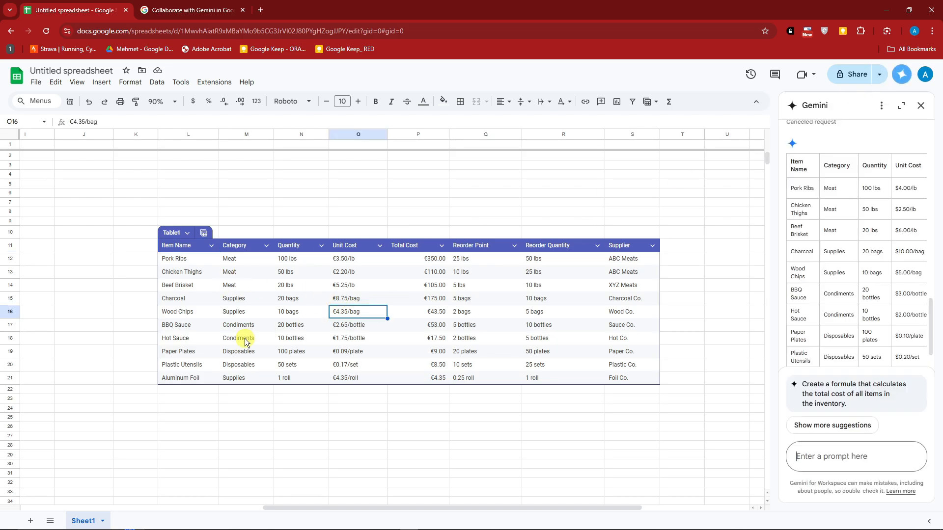
mouse_move(931, 151)
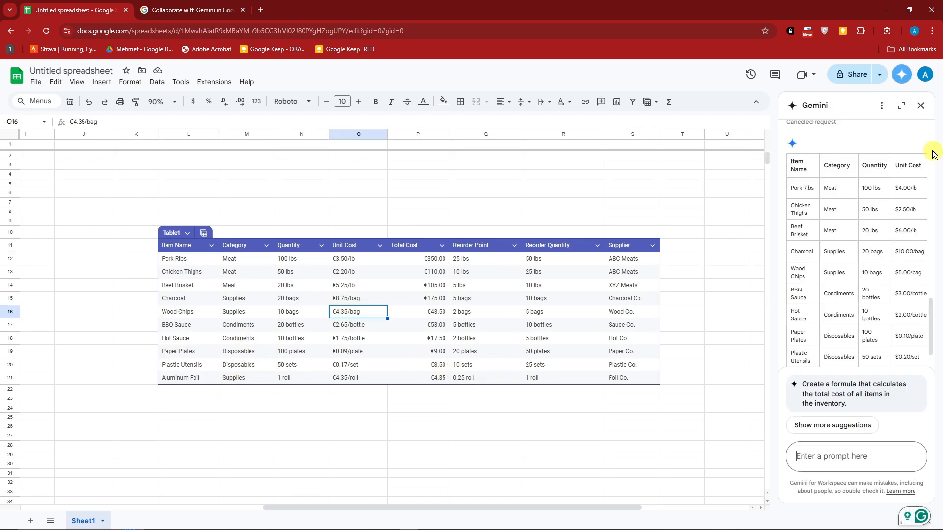
left_click(921, 105)
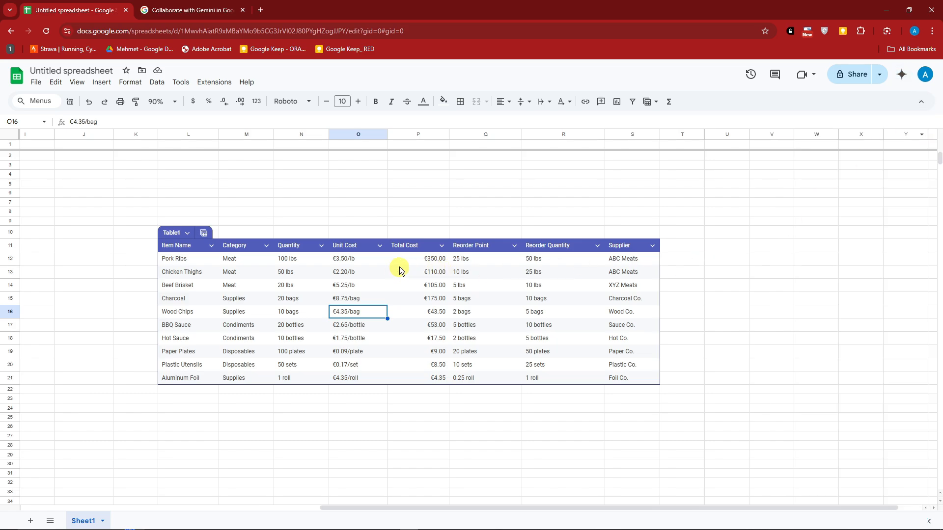
left_click(901, 75)
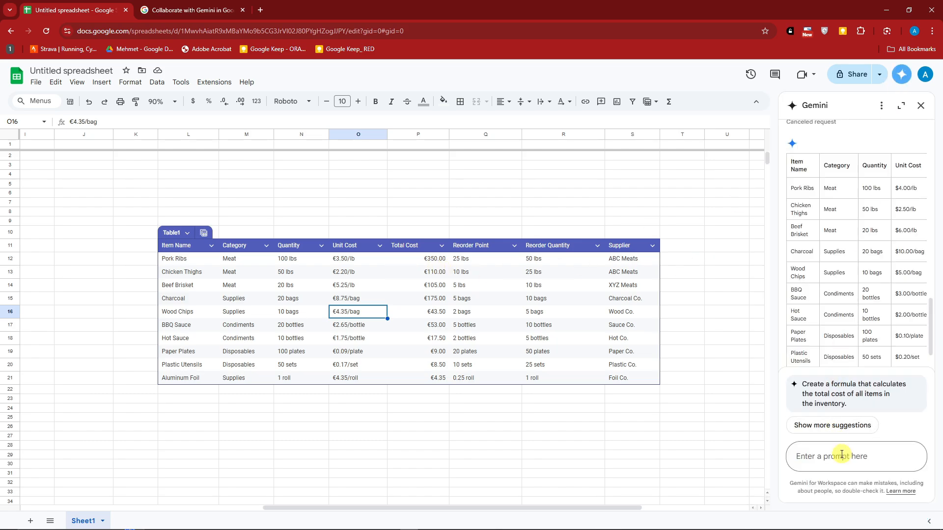
mouse_move(220, 244)
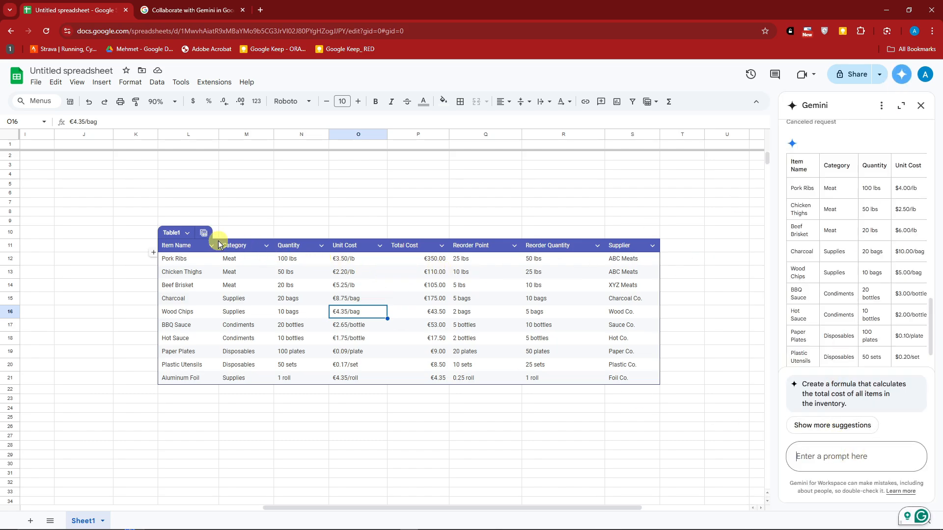
left_click(921, 105)
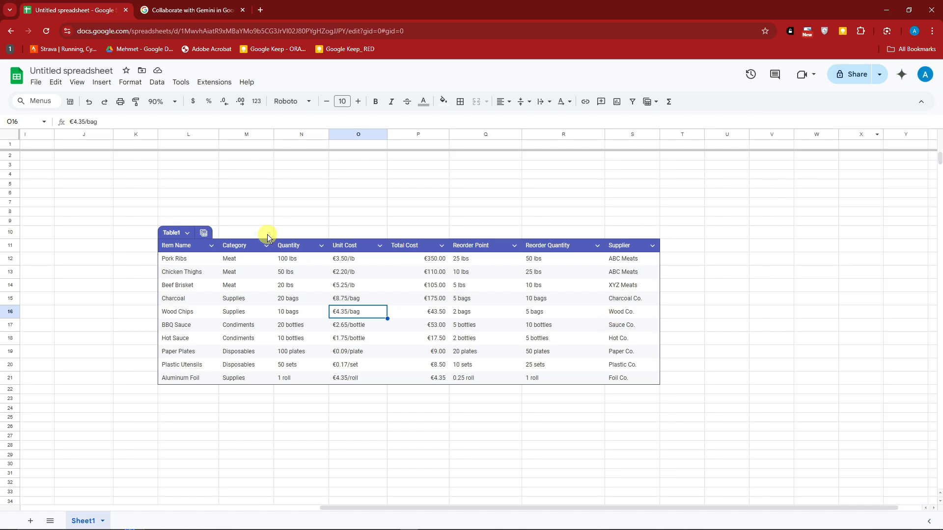
- Reset zoom to 100% and change the Charcoal quantity to 50
left_click(158, 101)
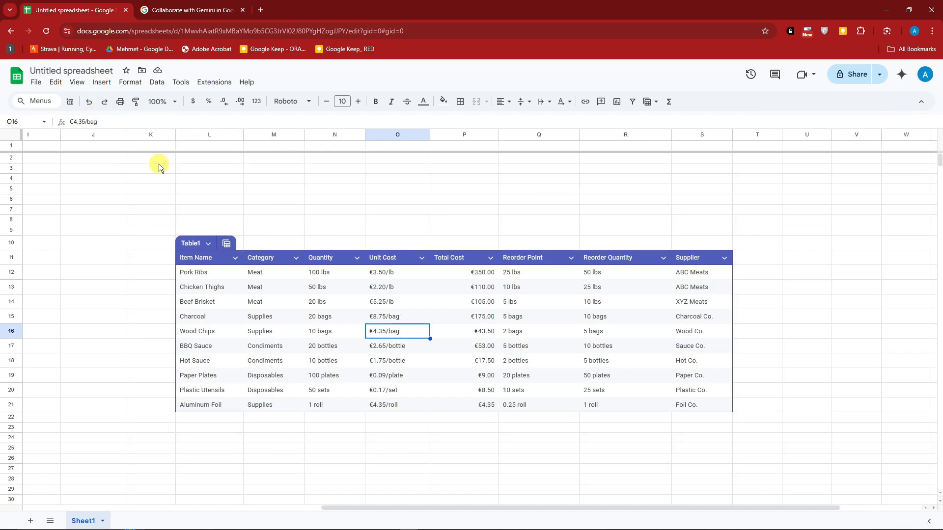
left_click(357, 257)
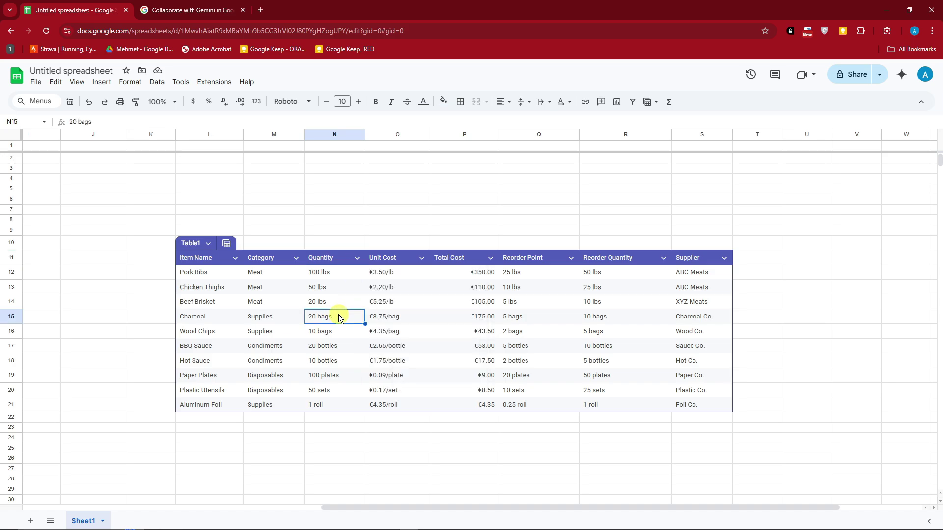
type("50")
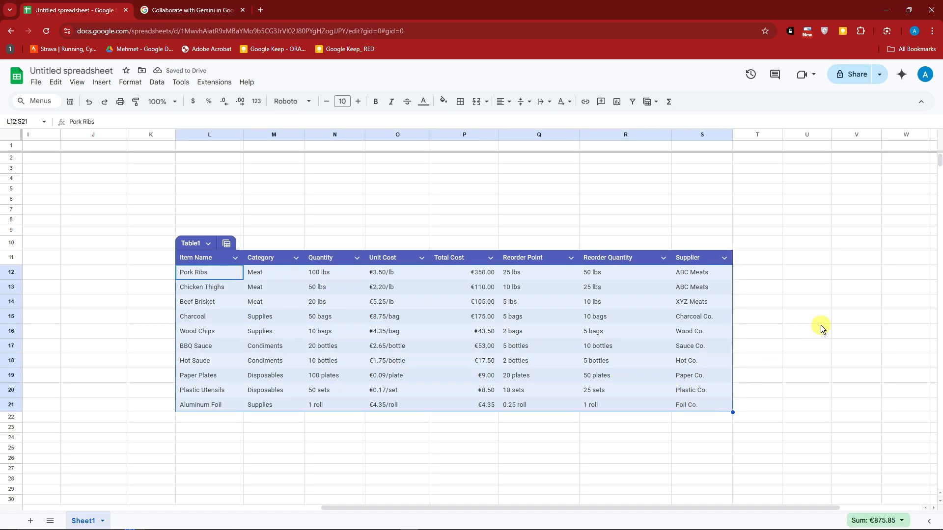
- Insert a blank row after Chicken Thighs in the inventory table
left_click(806, 331)
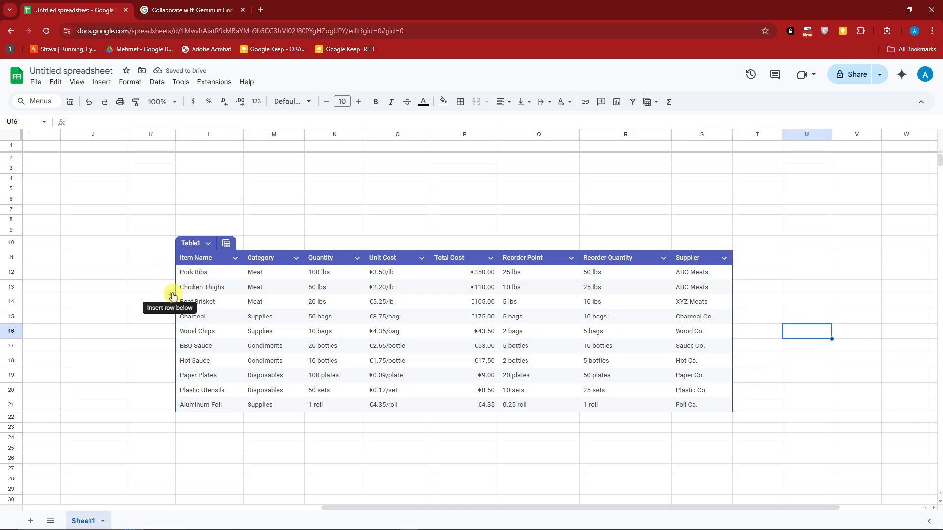
left_click(173, 295)
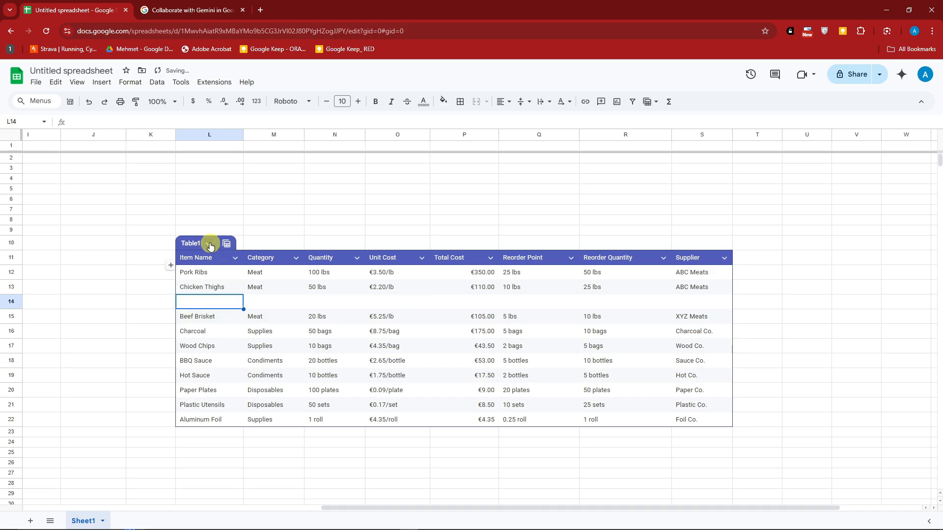
left_click(227, 244)
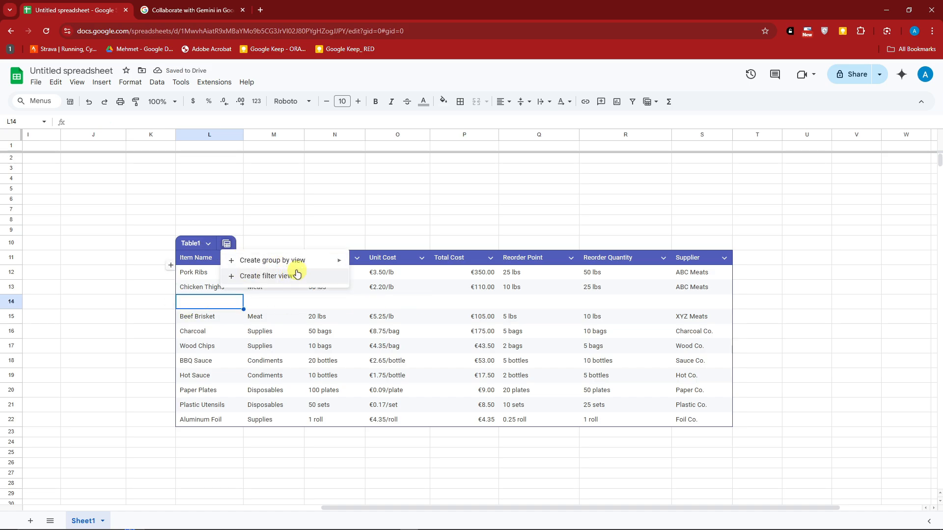
- Rename the table SAMPLE 1, recolour it red, then delete it from the sheet
left_click(207, 244)
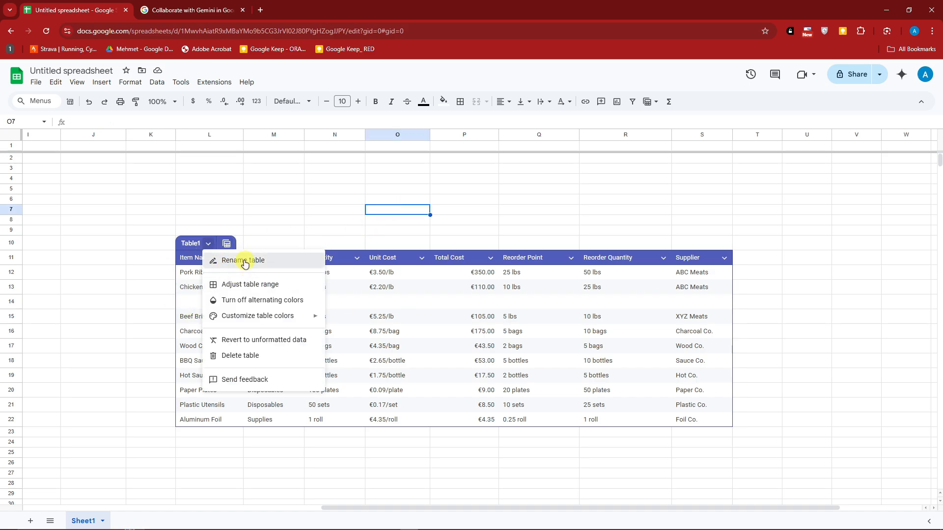
left_click(242, 260)
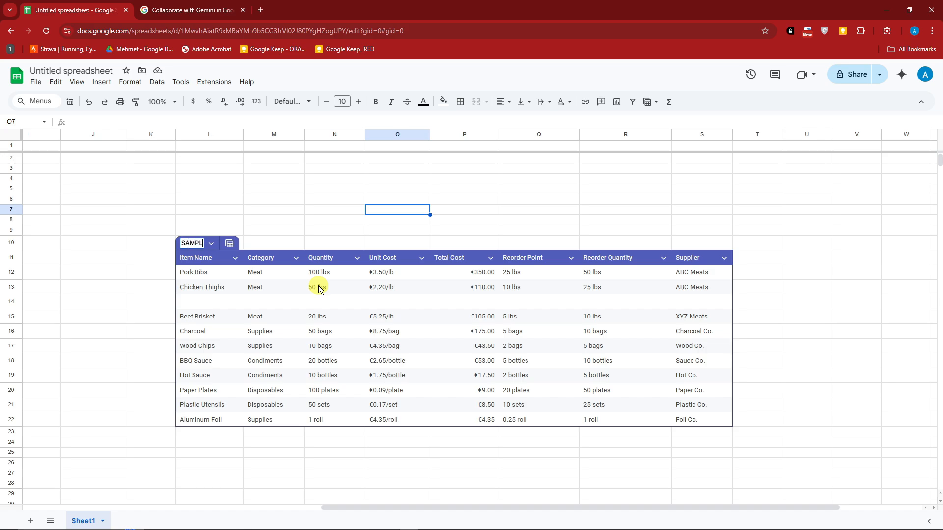
left_click(230, 243)
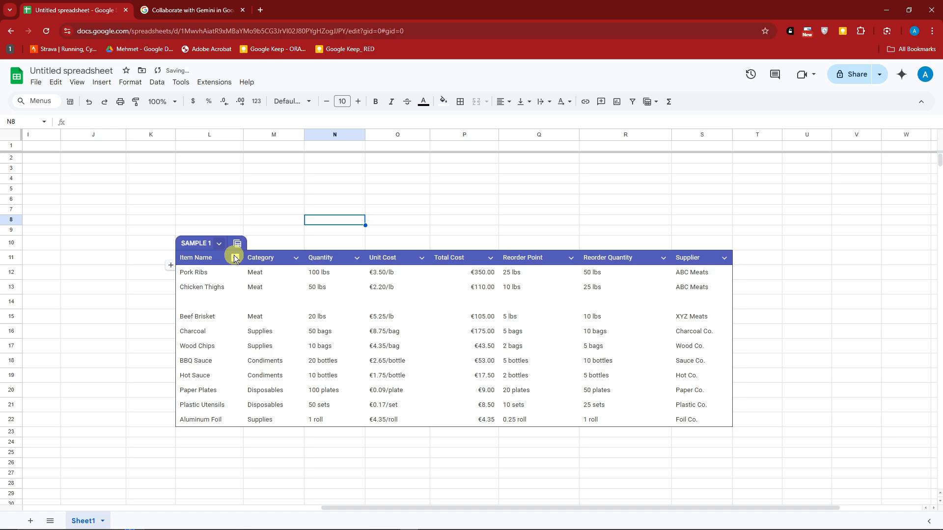
left_click(219, 243)
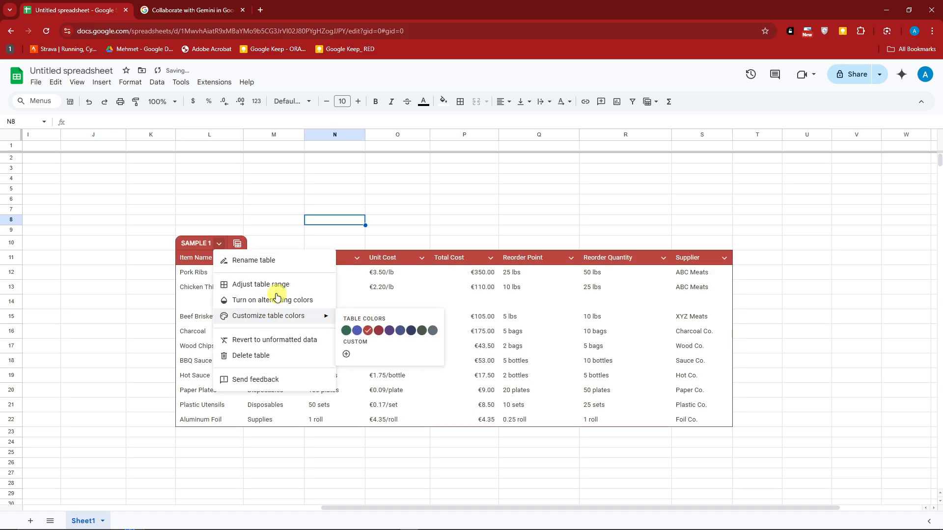
mouse_move(273, 340)
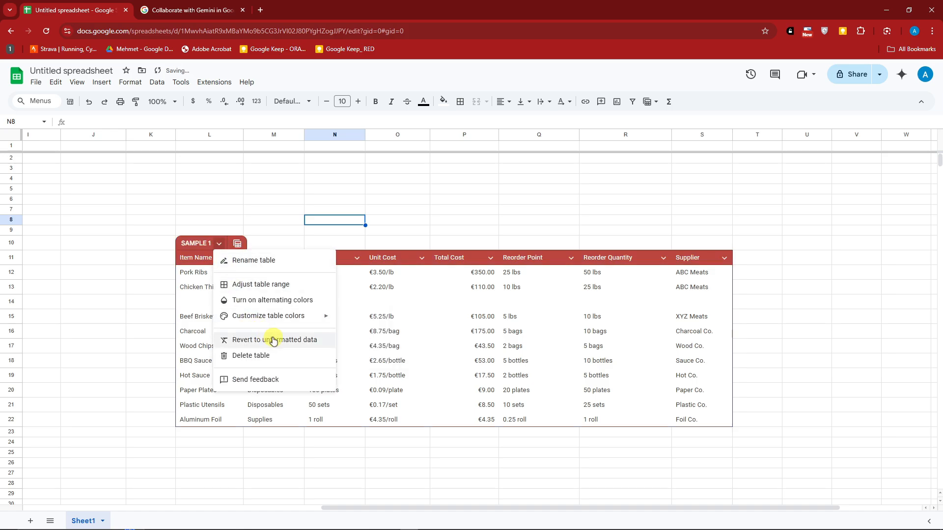
left_click(251, 356)
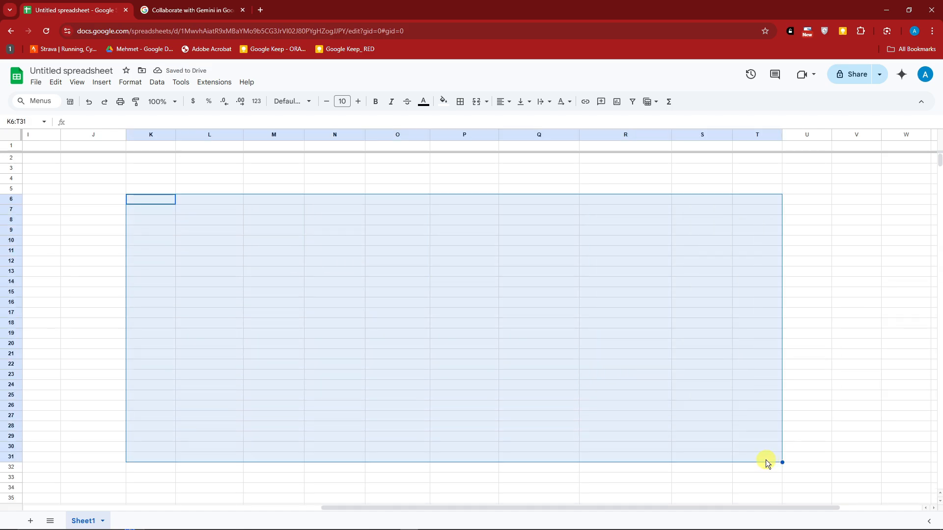
- Clear the Gemini chat history and confirm, after briefly toggling Help me organize
left_click(330, 324)
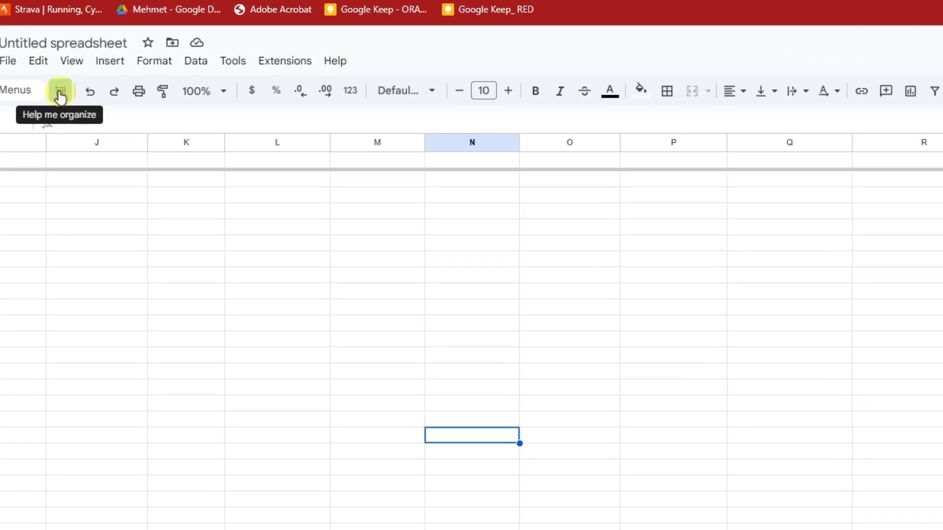
left_click(59, 91)
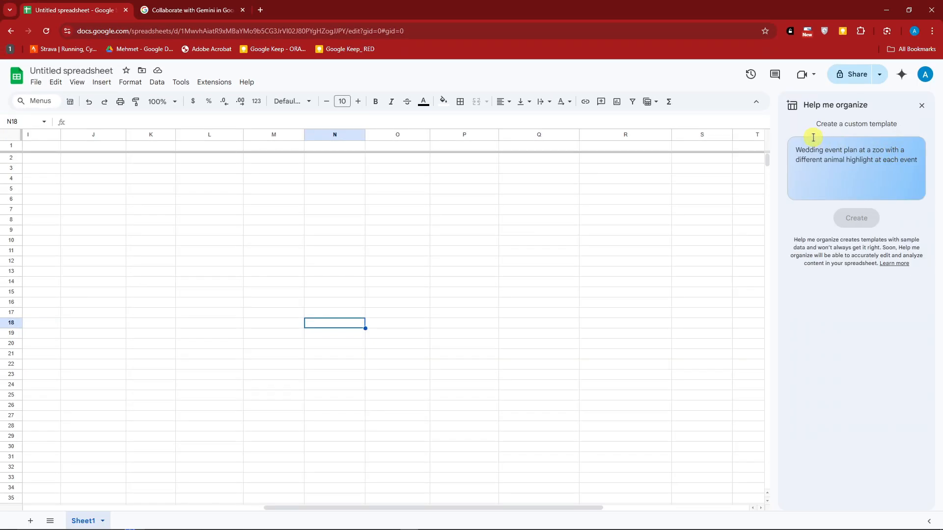
left_click(921, 106)
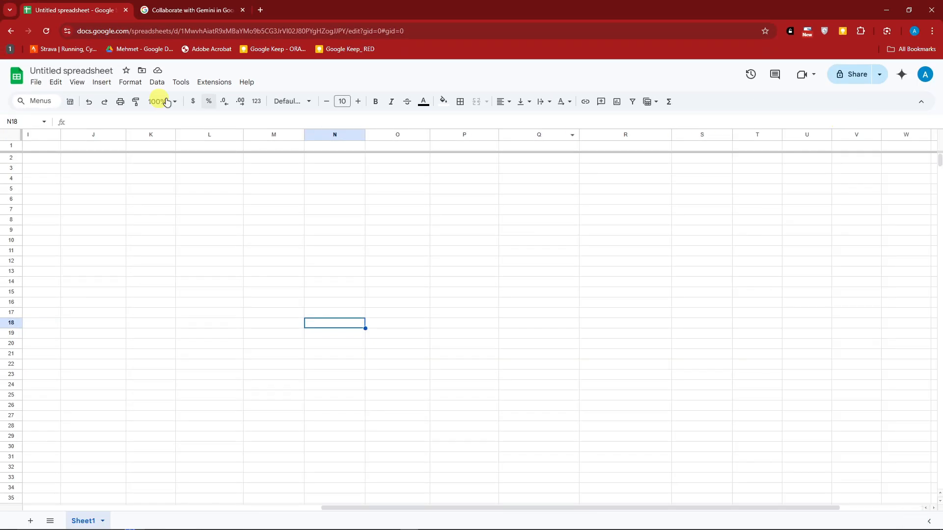
left_click(901, 74)
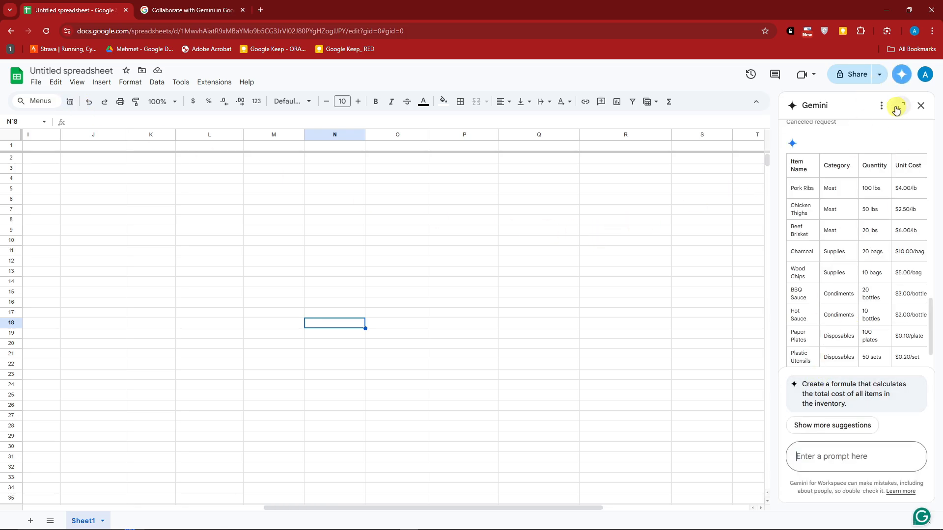
left_click(881, 106)
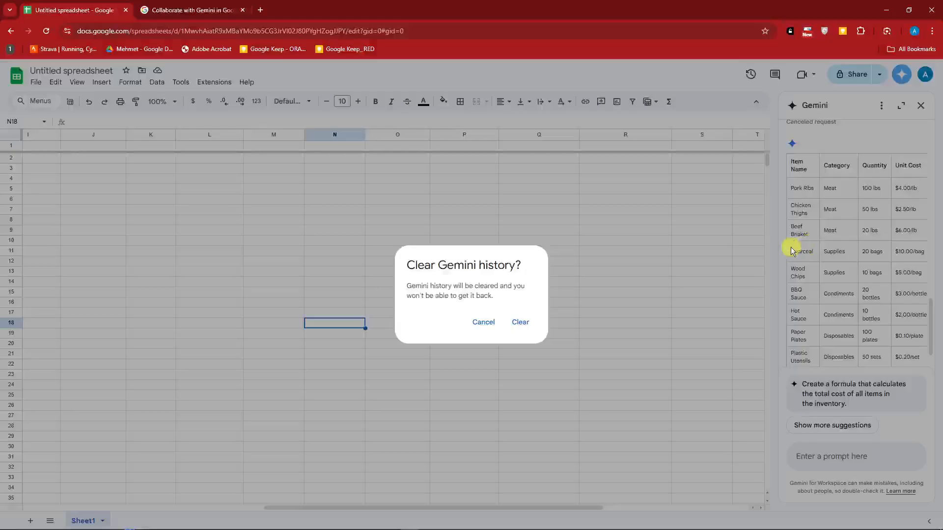
left_click(520, 322)
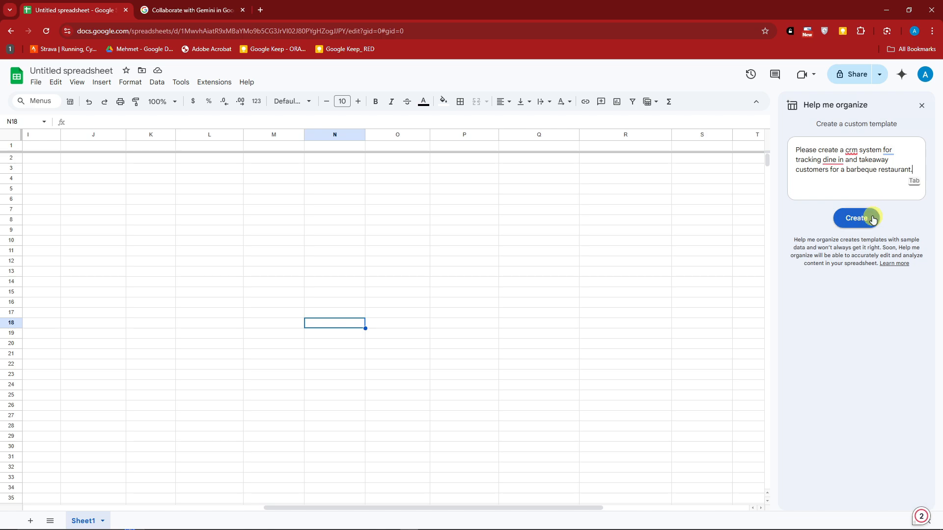
- Generate the barbecue dine-in/takeaway customer CRM template and insert it
left_click(856, 217)
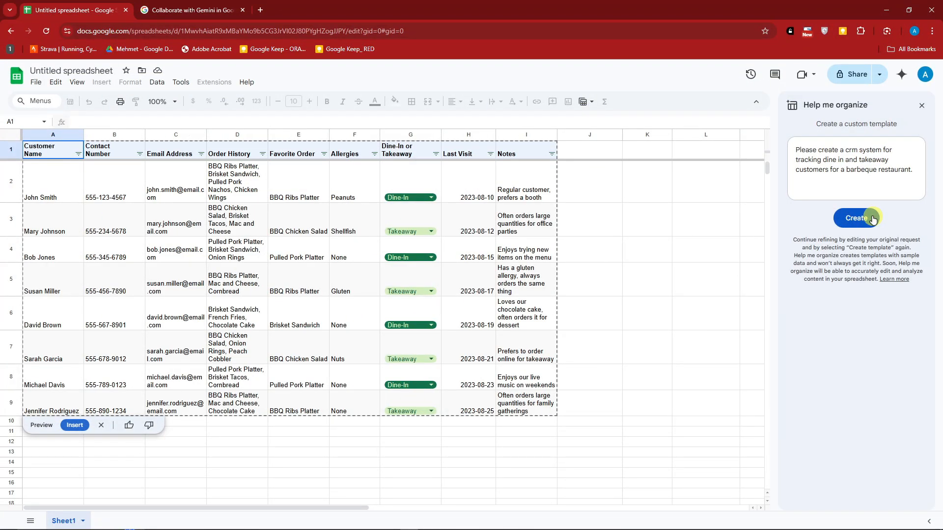
mouse_move(188, 364)
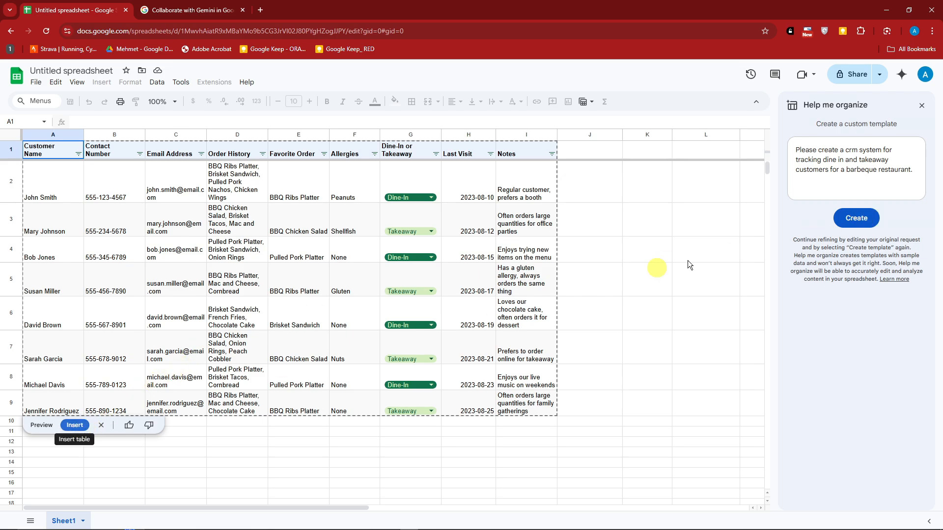
left_click(74, 425)
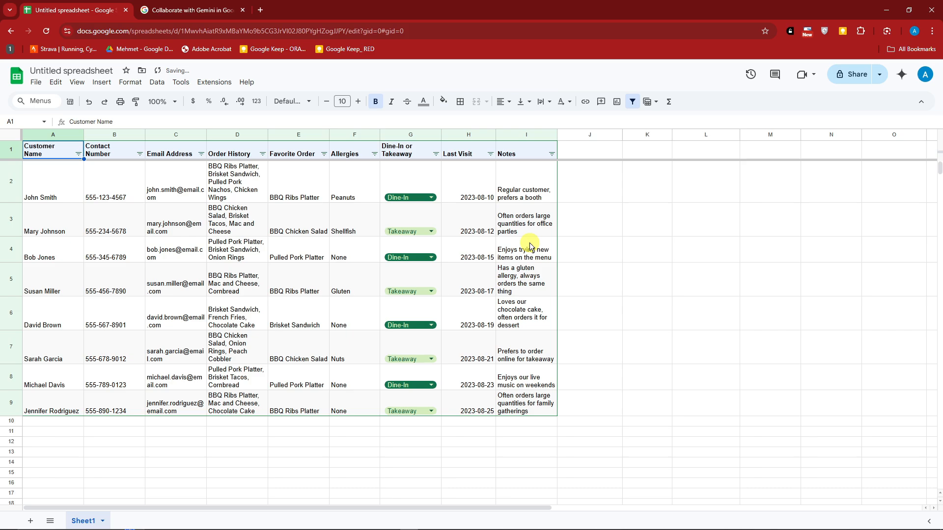
- Filter Notes to the live-music-on-weekends customer, then show all customers again
left_click(549, 154)
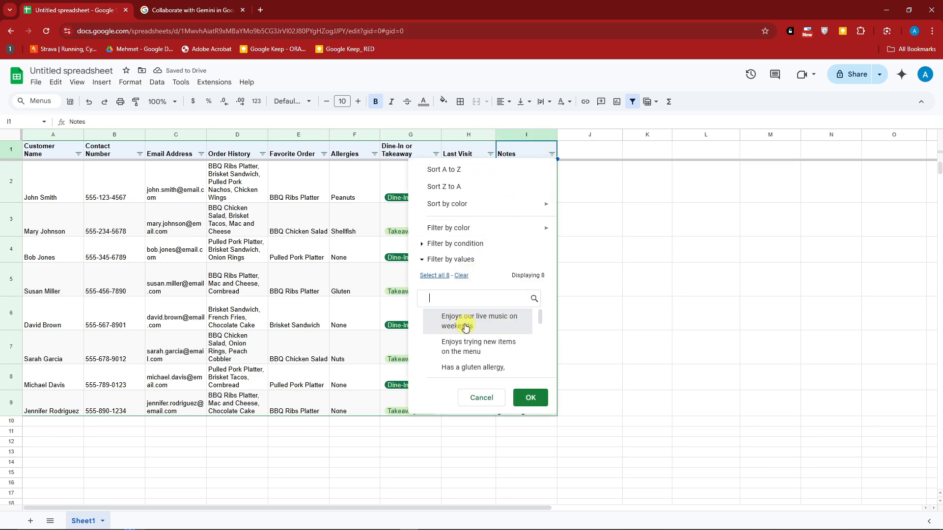
left_click(479, 321)
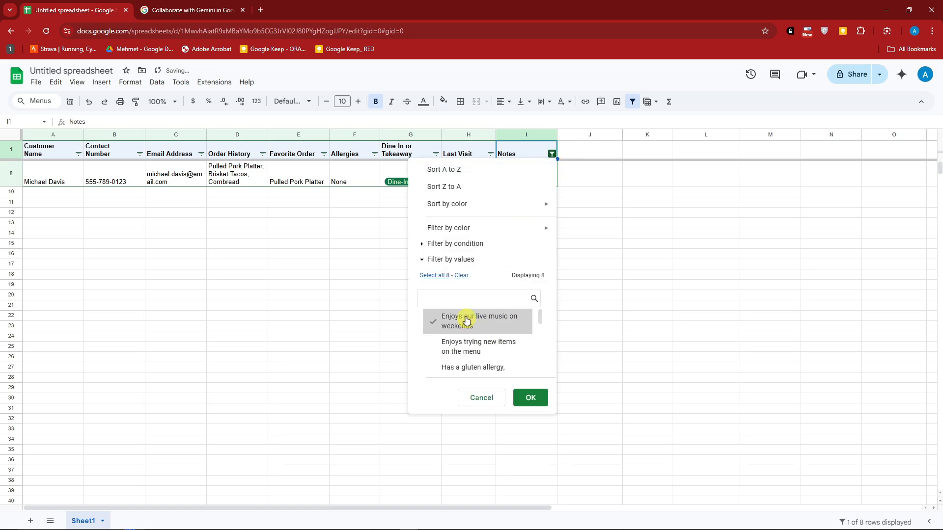
left_click(528, 398)
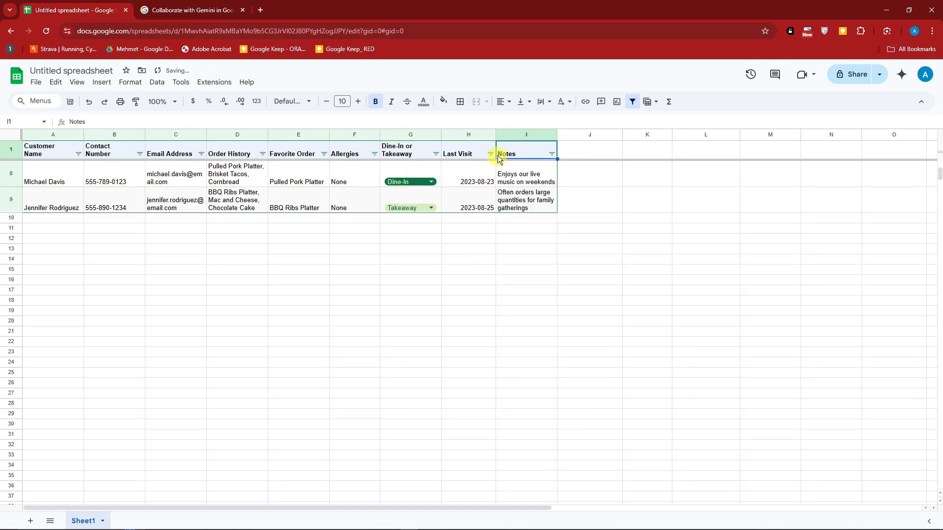
left_click(550, 153)
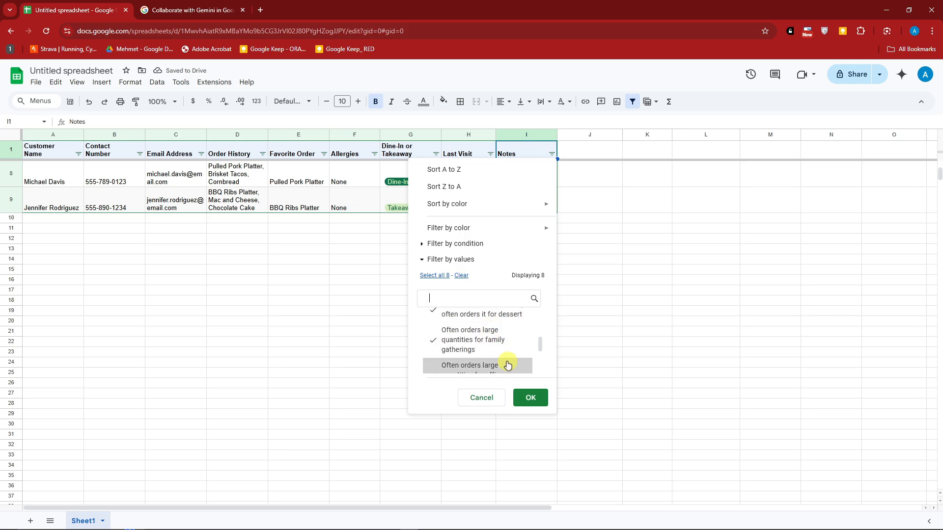
left_click(529, 398)
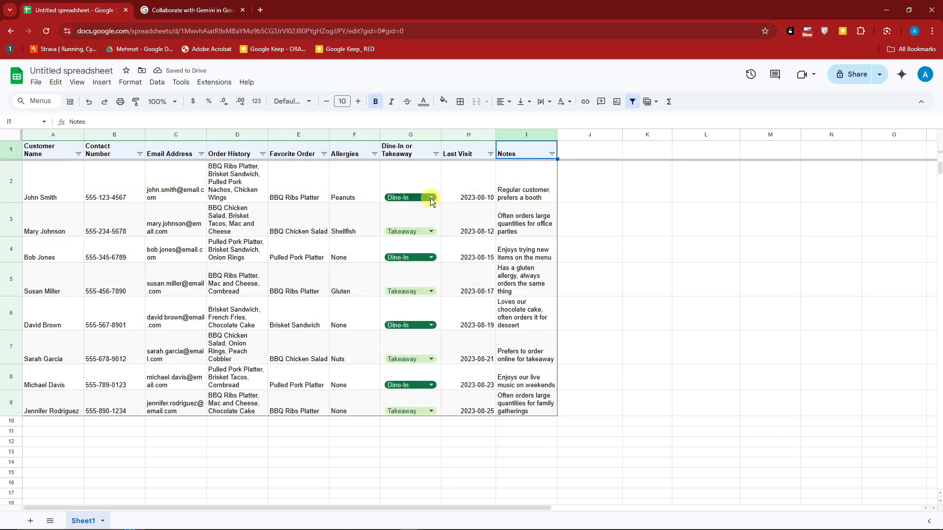
- Set John Smith to Takeaway with last visit 2023-08-08, then select cell J5
left_click(431, 197)
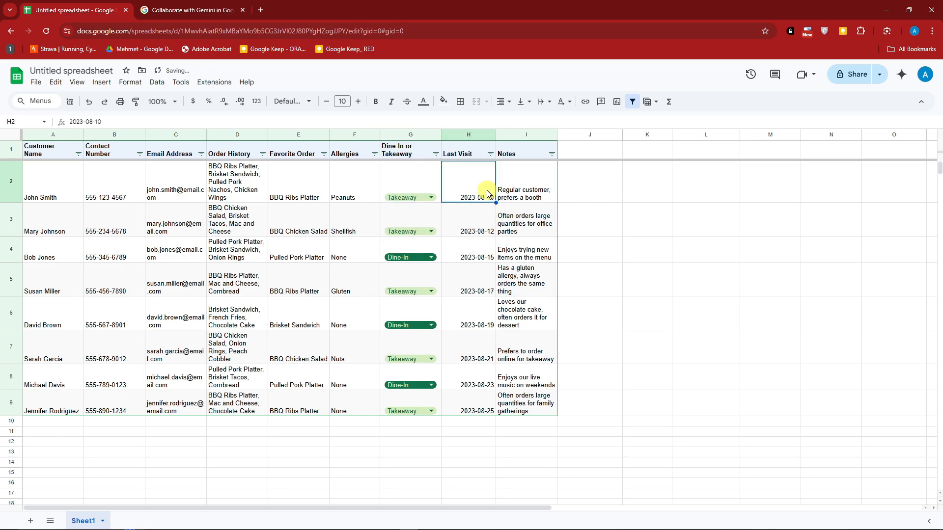
type("2023-08-08")
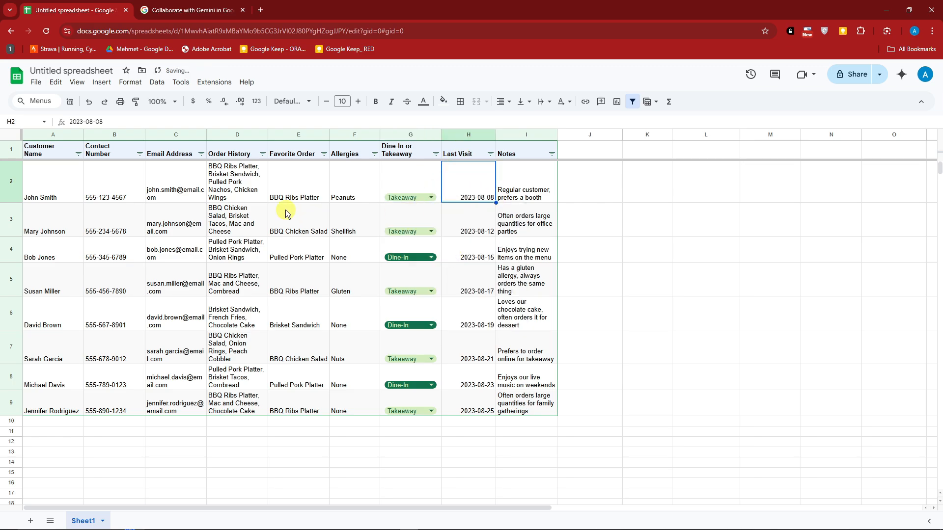
left_click(237, 174)
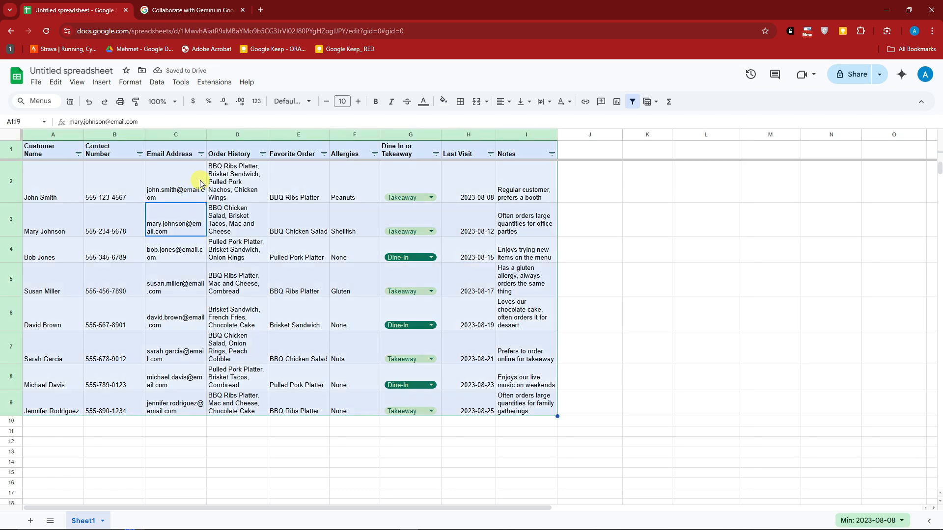
mouse_move(603, 287)
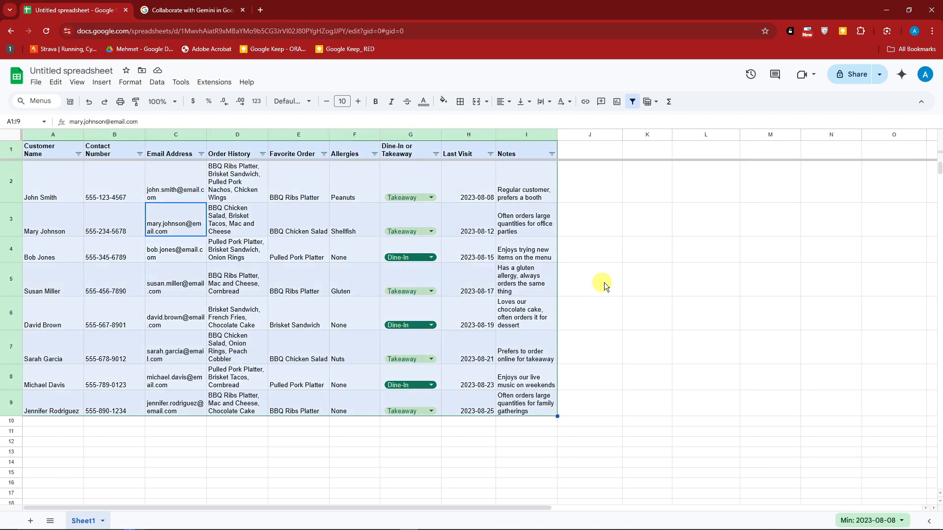
left_click(590, 280)
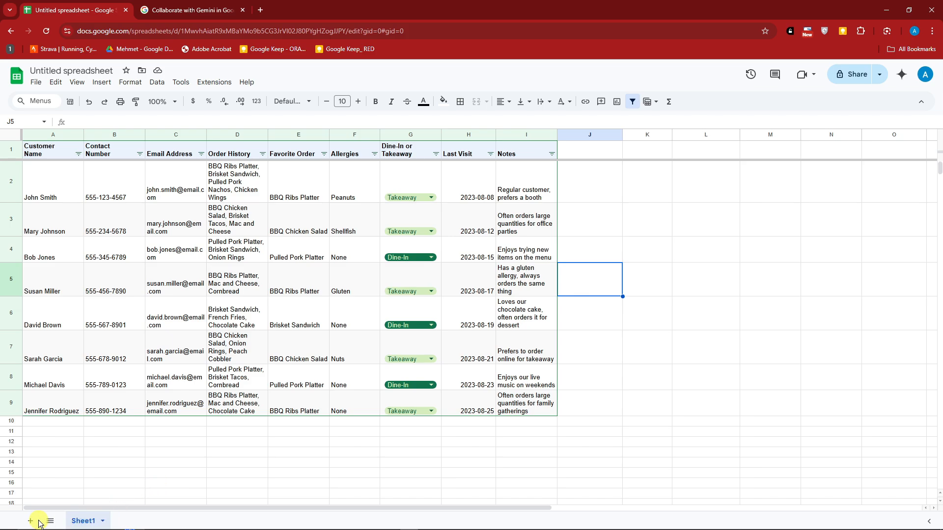
- Add Sheet2 and request a sushi restaurant day-to-day operations checklist template
left_click(30, 521)
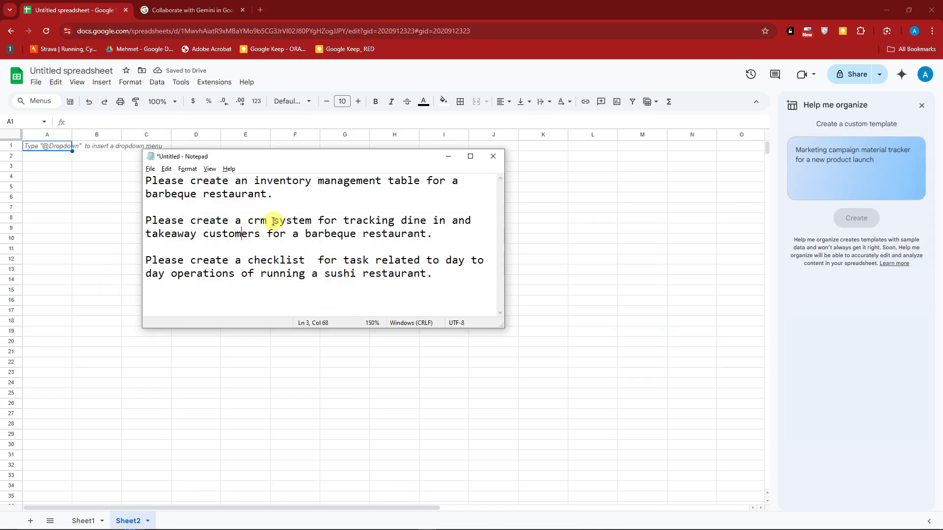
left_click_drag(247, 220, 394, 220)
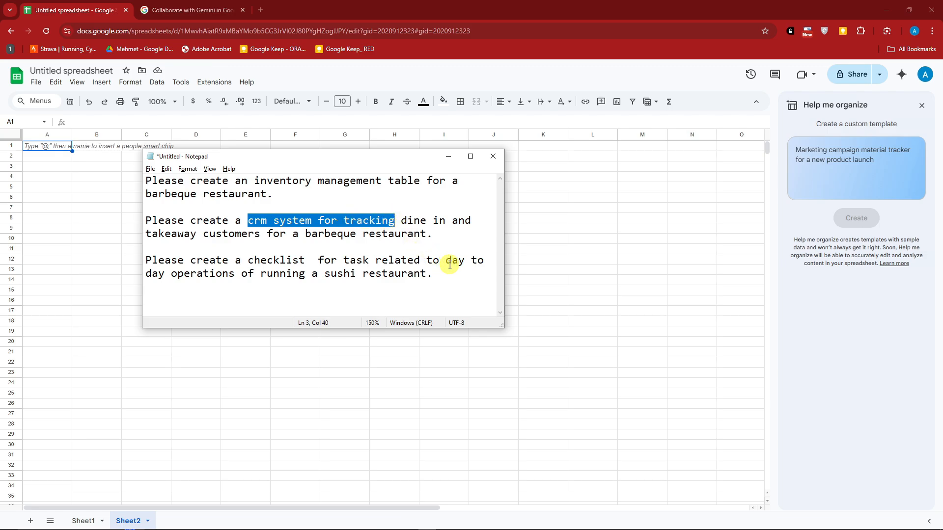
left_click(492, 156)
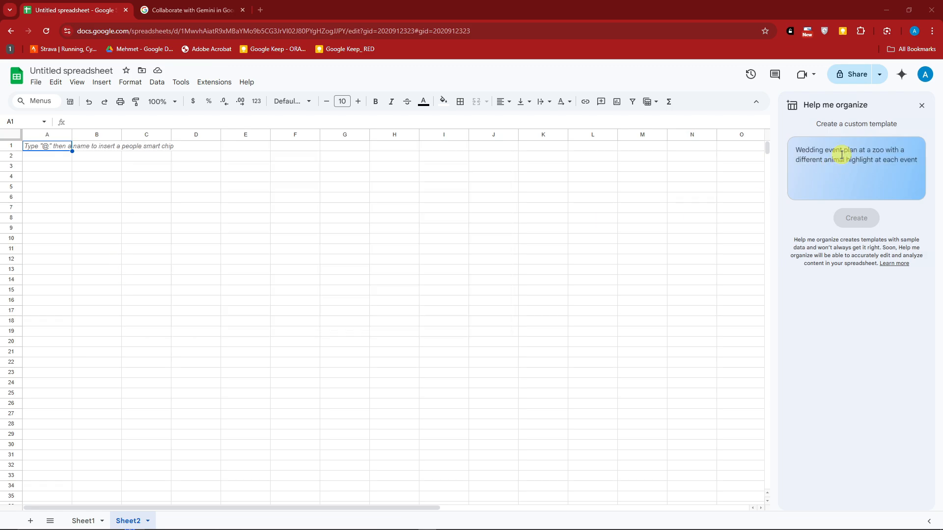
type("Please create a checklist for task related to day to day operations of running a sushi restaurant.")
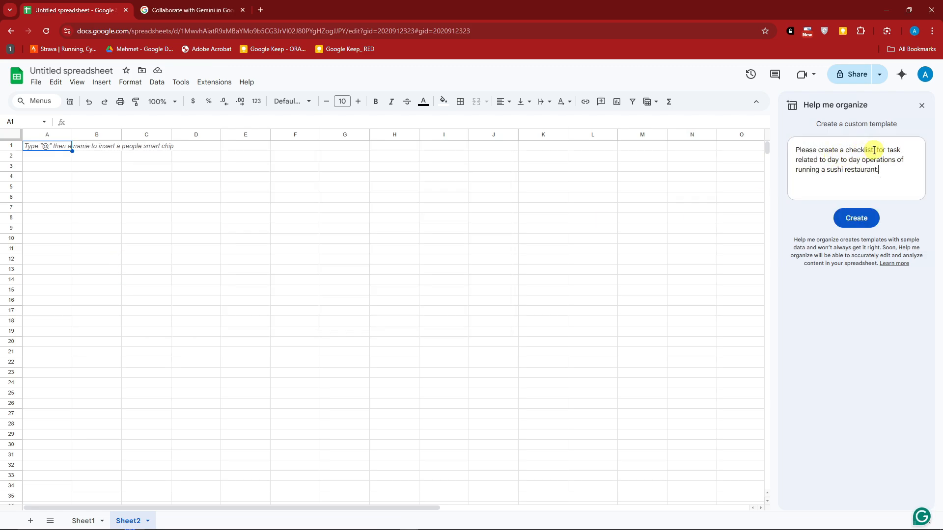
left_click(855, 217)
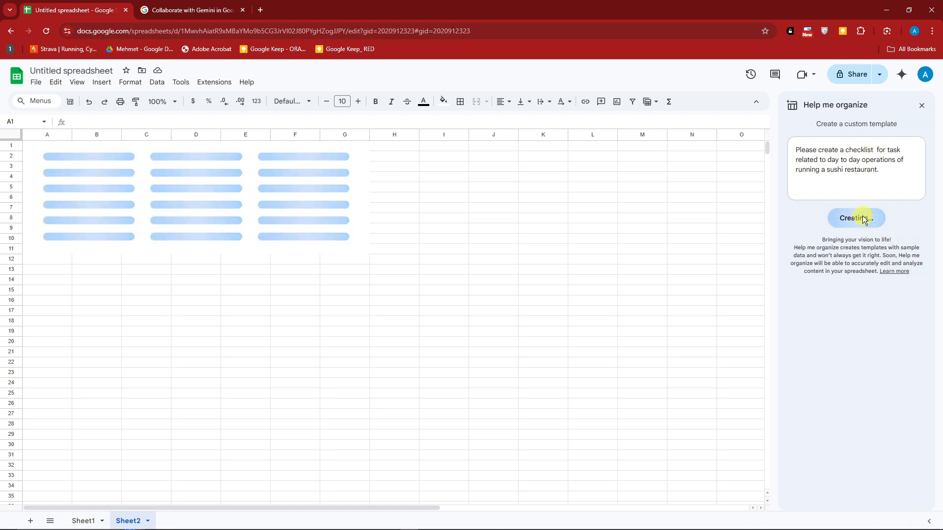
left_click(855, 218)
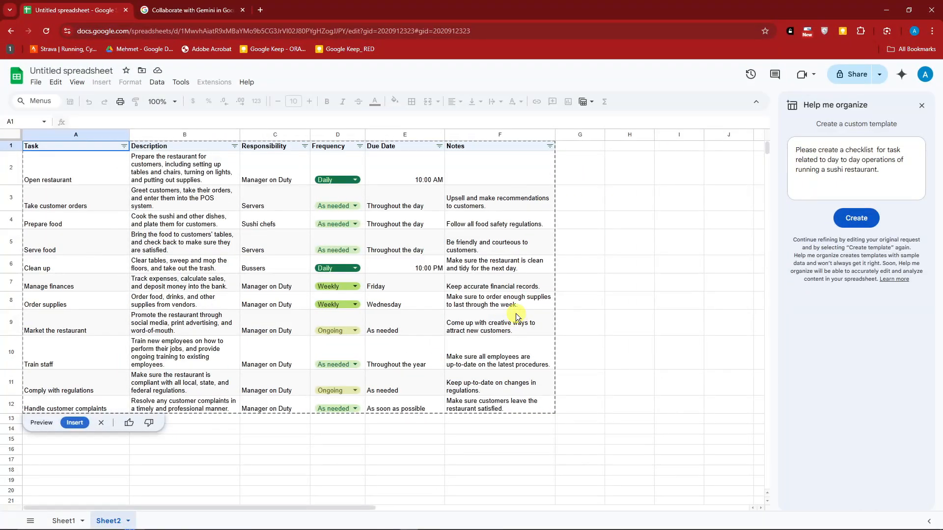
mouse_move(88, 176)
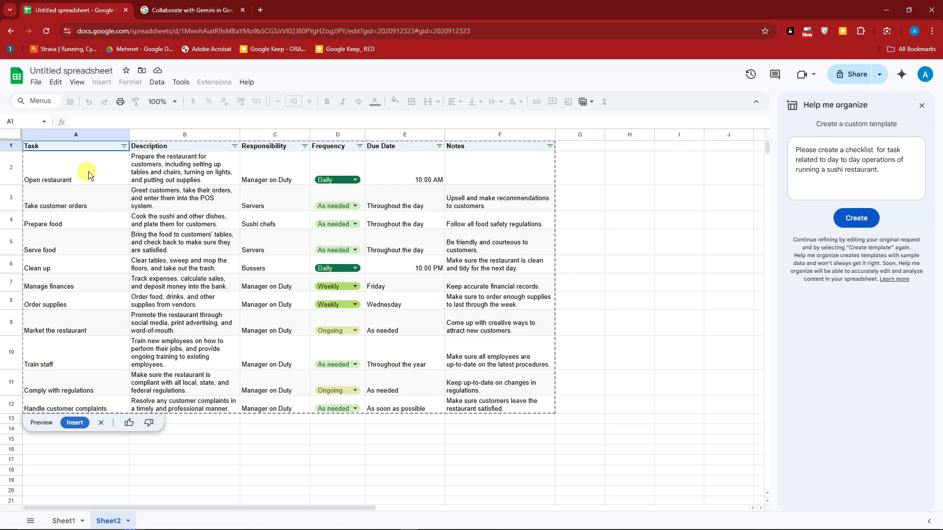
mouse_move(444, 186)
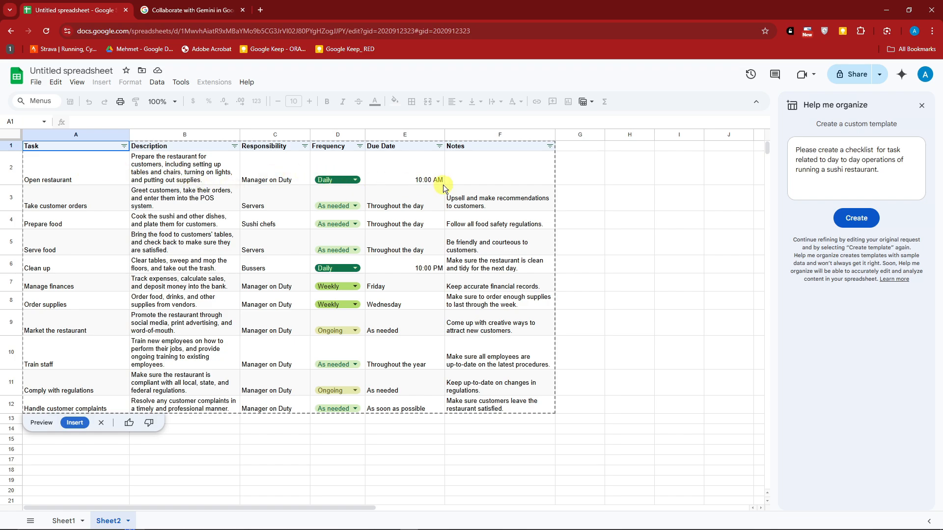
mouse_move(446, 185)
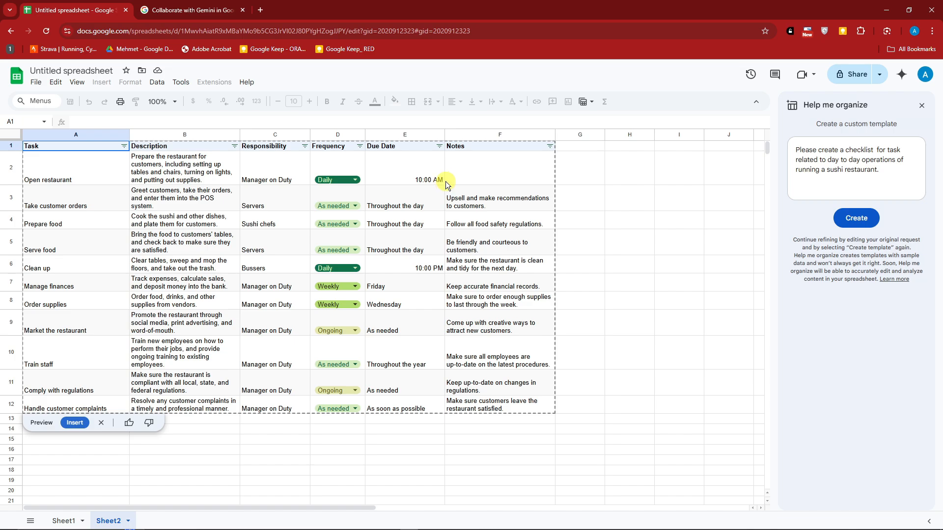
mouse_move(440, 522)
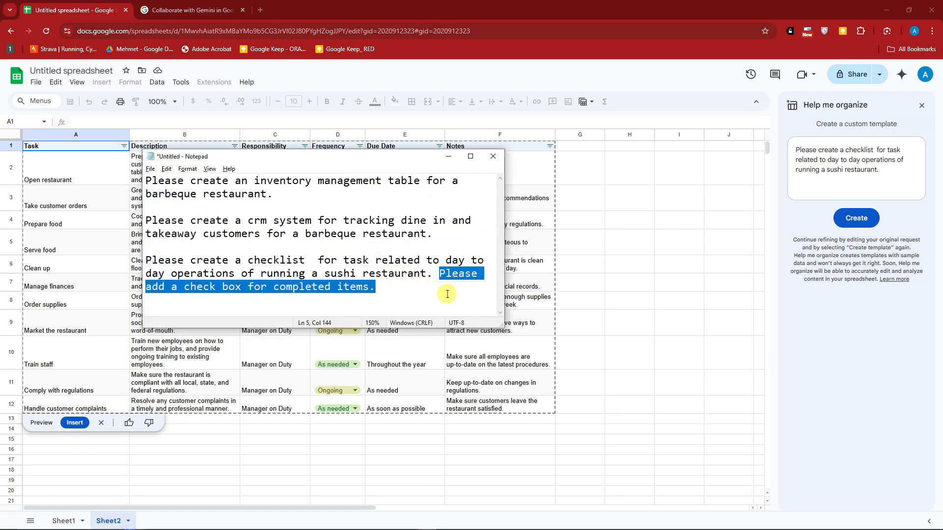
- Add 'Please add a check box for completed items.', regenerate, and insert the checklist
left_click(492, 156)
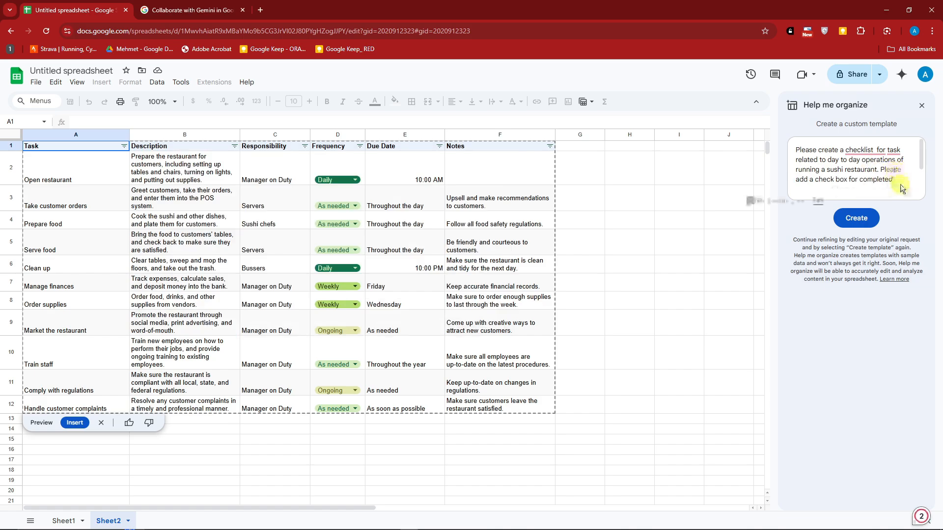
left_click(855, 218)
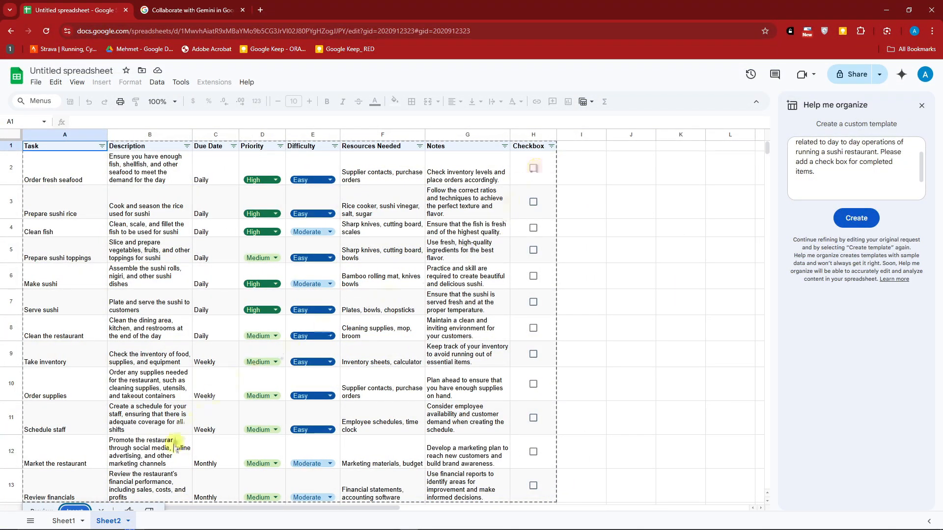
left_click(925, 105)
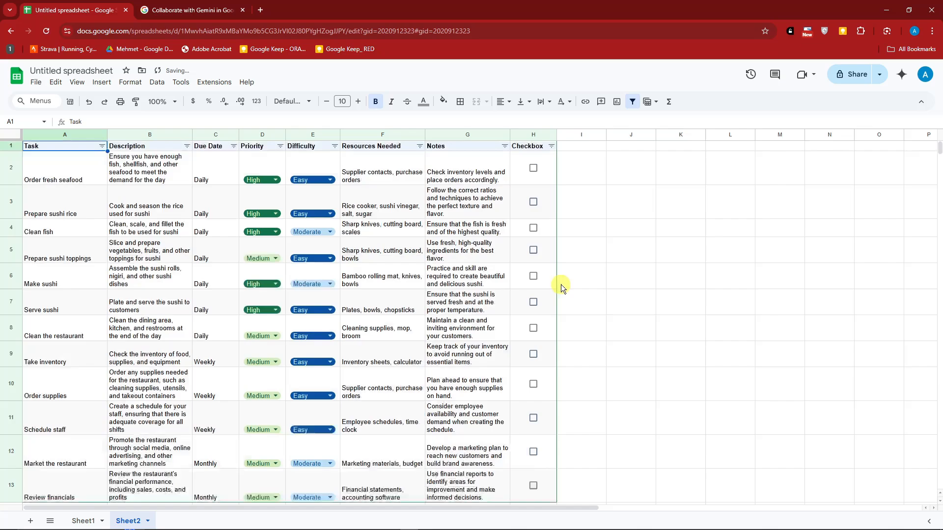
- Tick a checklist task as completed, then add Sheet3 with Help me organize open
left_click(533, 168)
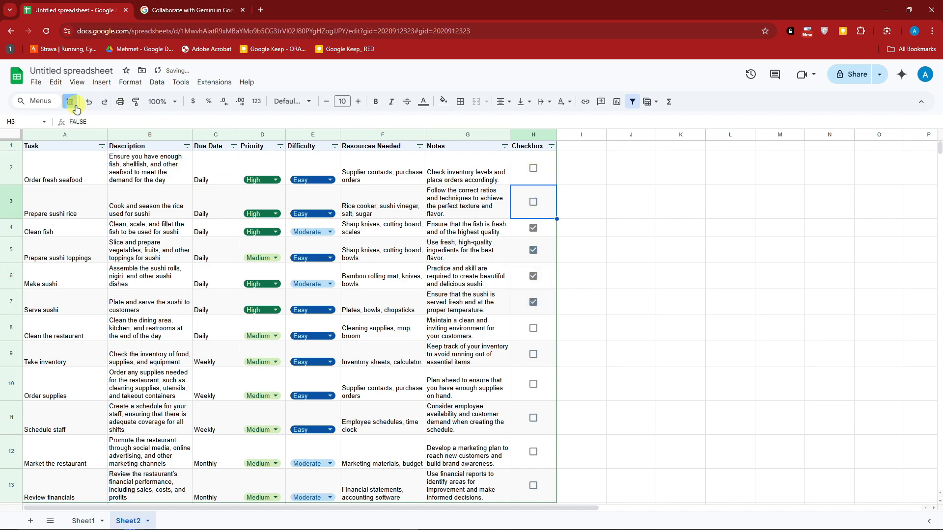
left_click(29, 521)
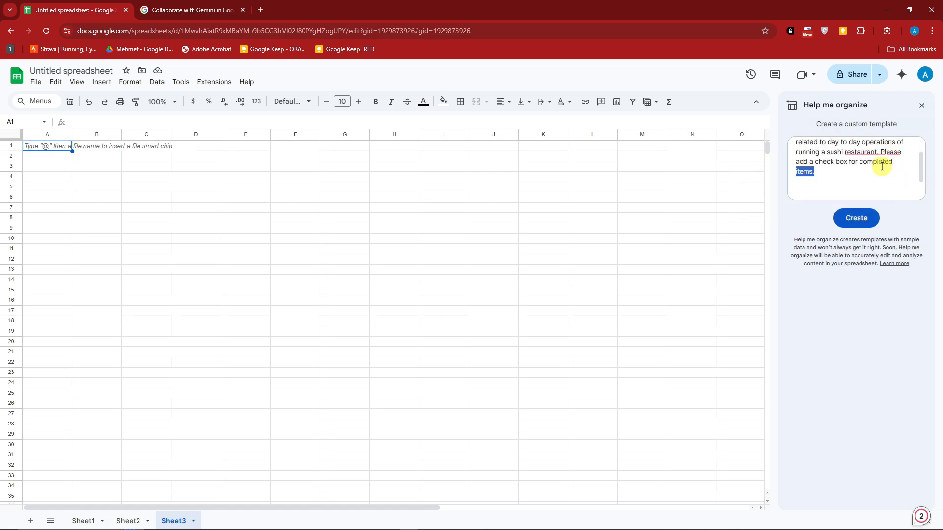
- Edit the Help me organize prompt to request a sushi restaurant daily operations calendar
left_click(856, 218)
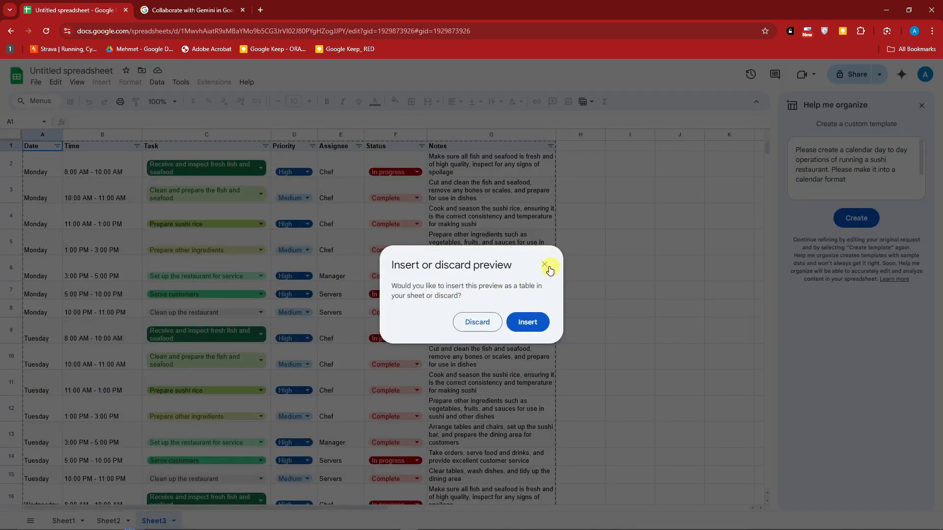
mouse_move(166, 146)
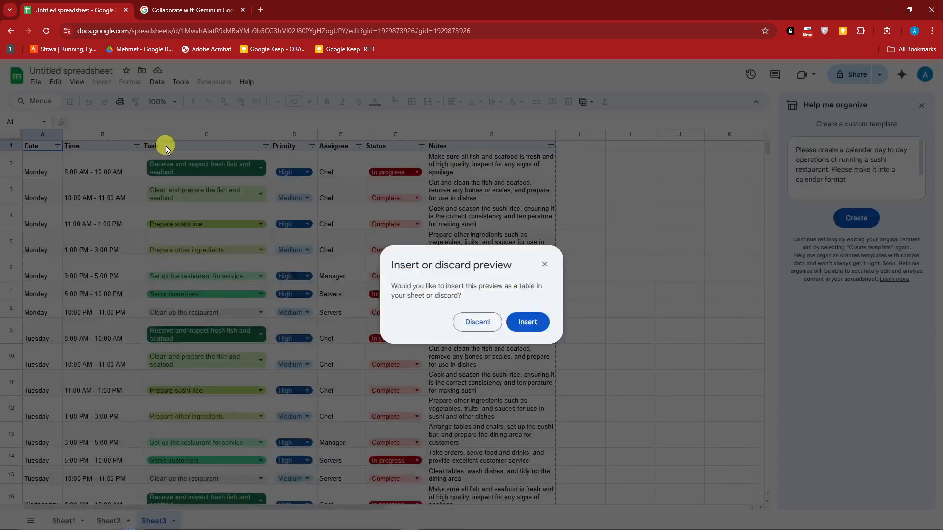
- Insert the sushi calendar preview, then inspect its notes, time slot and date cells
left_click(527, 322)
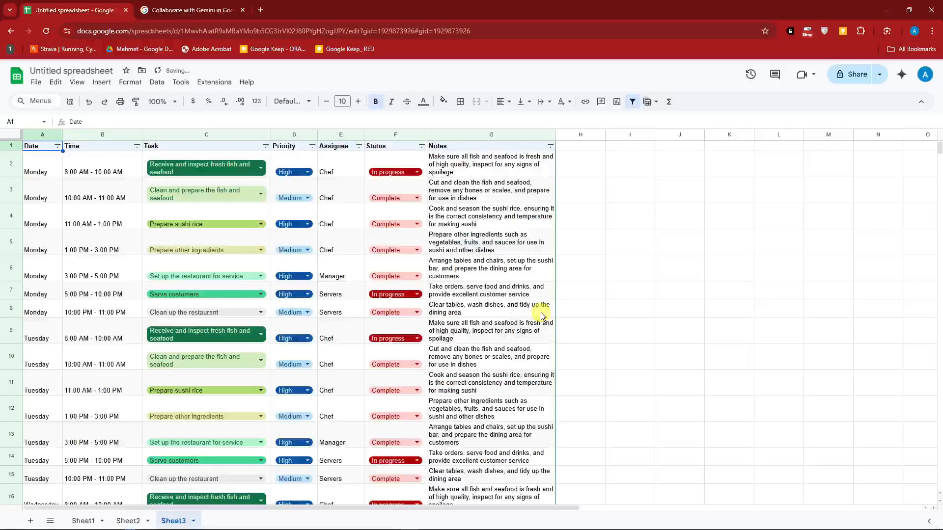
left_click(491, 164)
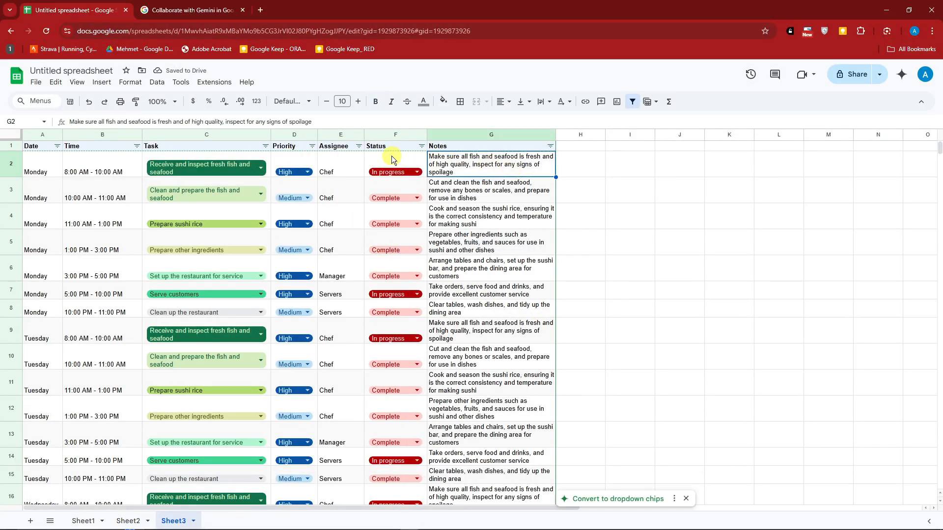
left_click(102, 167)
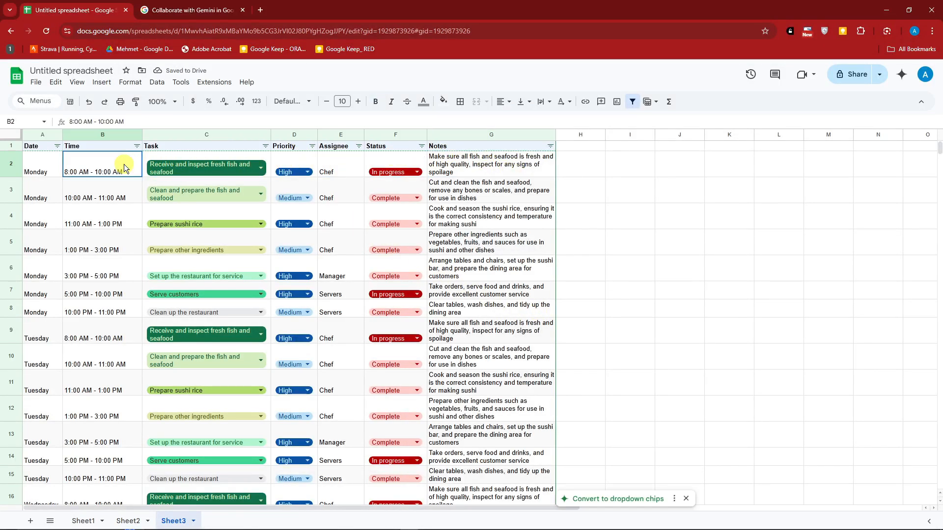
left_click(42, 172)
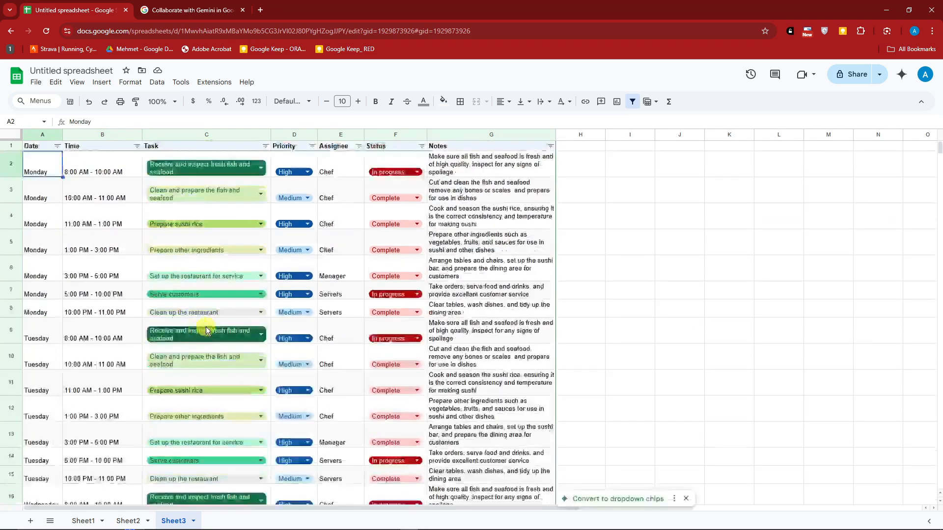
left_click(102, 194)
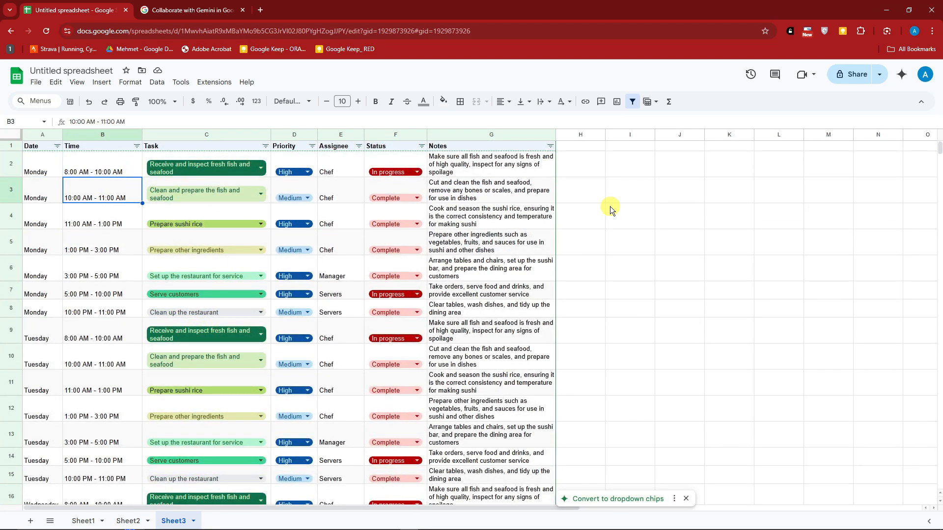
left_click(580, 216)
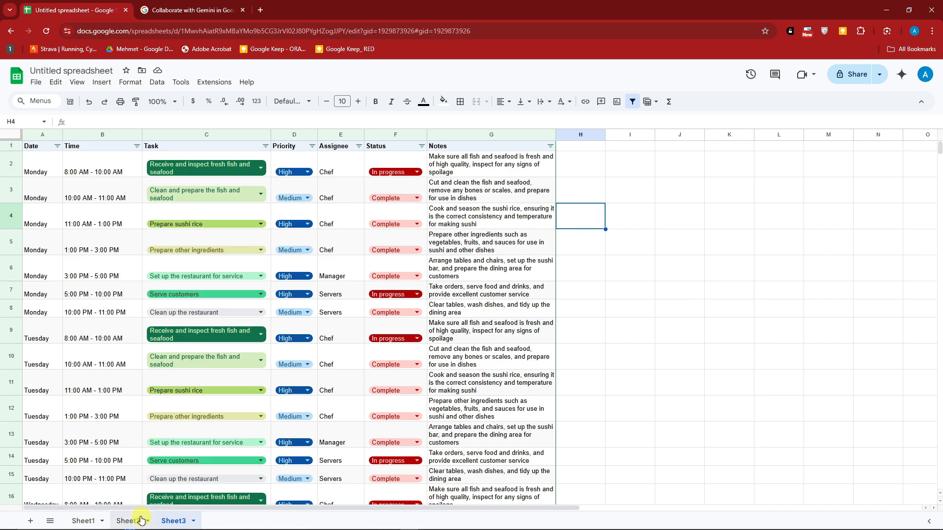
- Visit the Sheet2 checklist, open and close Help me organize, then return to Sheet1
left_click(128, 520)
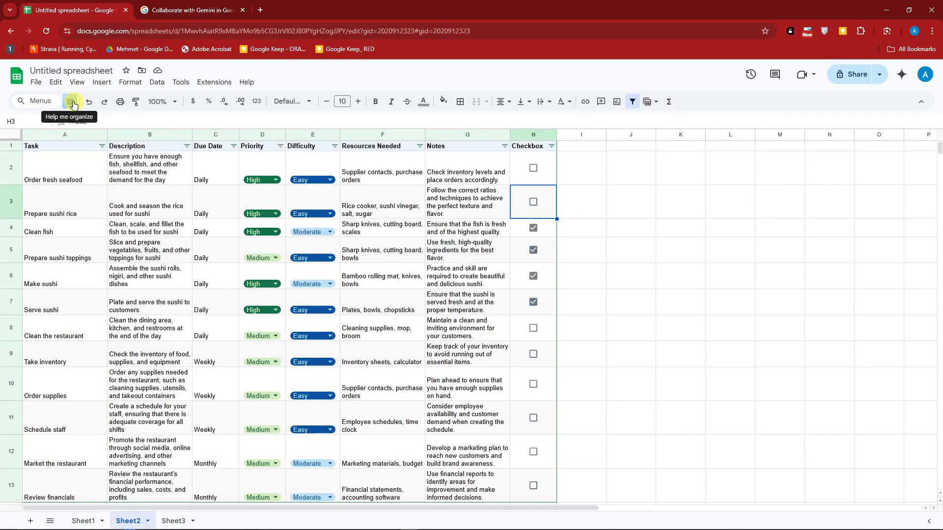
left_click(71, 101)
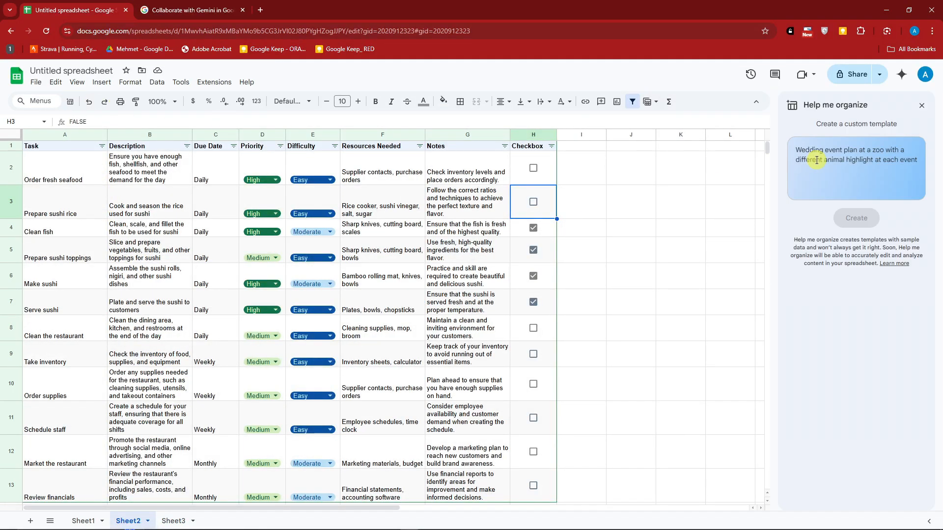
left_click(921, 105)
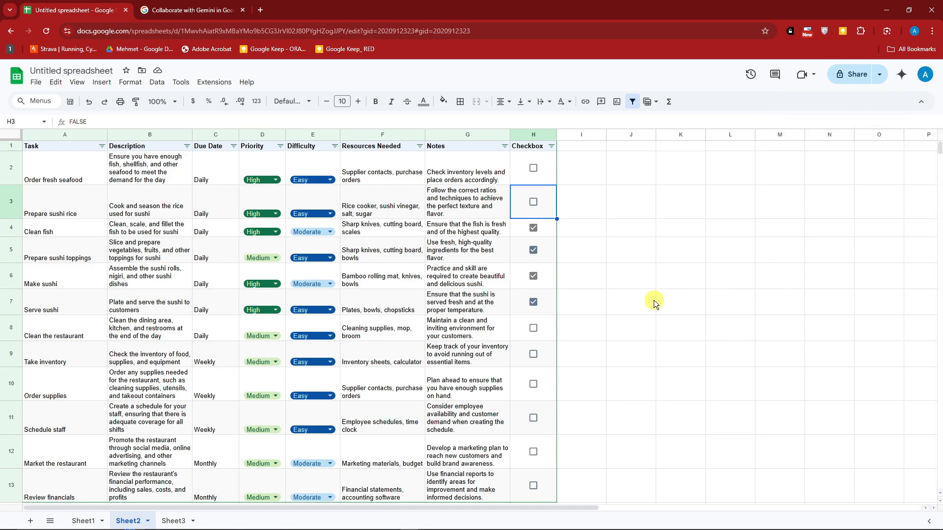
left_click(83, 521)
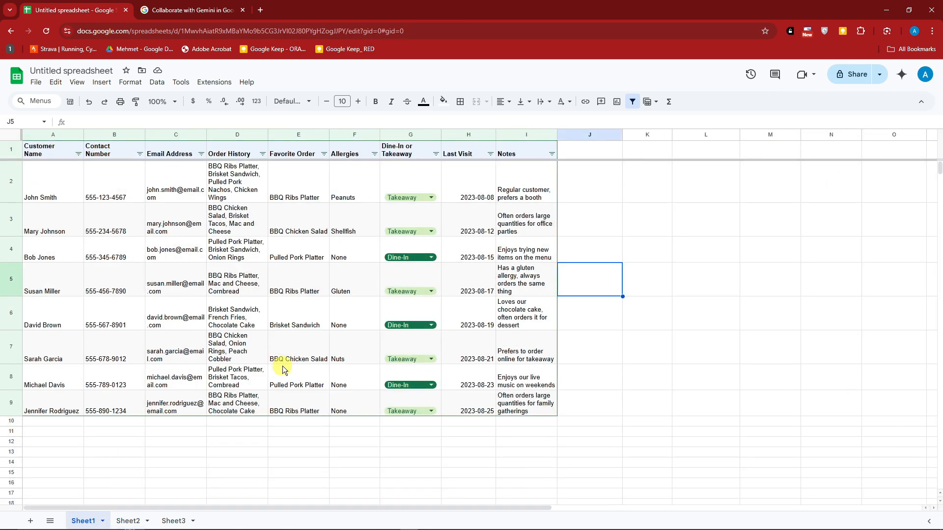